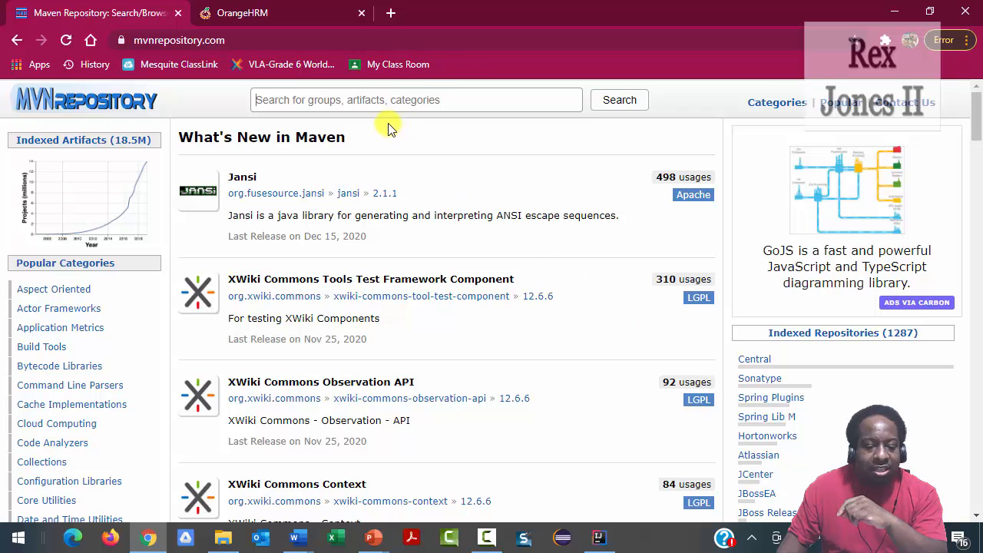
Step: Search MVN Repository for 'Selenium HTMLUnit Driver' and open the artifact page
text(Selenium HTMLUnit Driver)
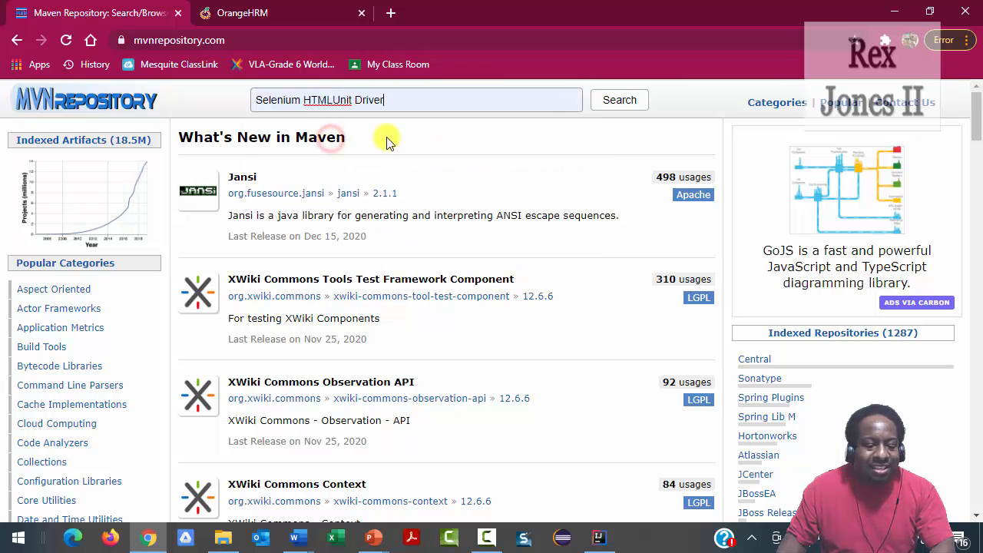
click(619, 99)
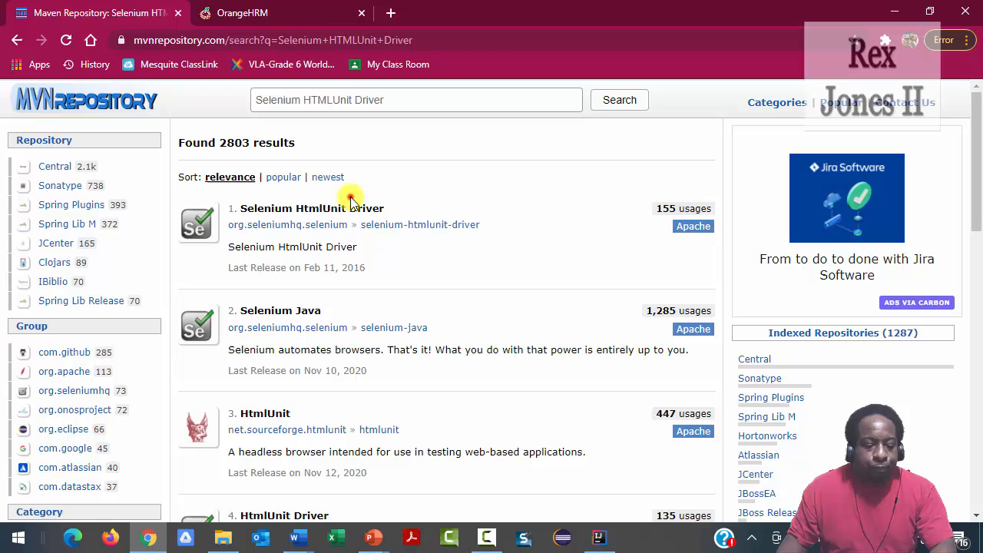
click(308, 208)
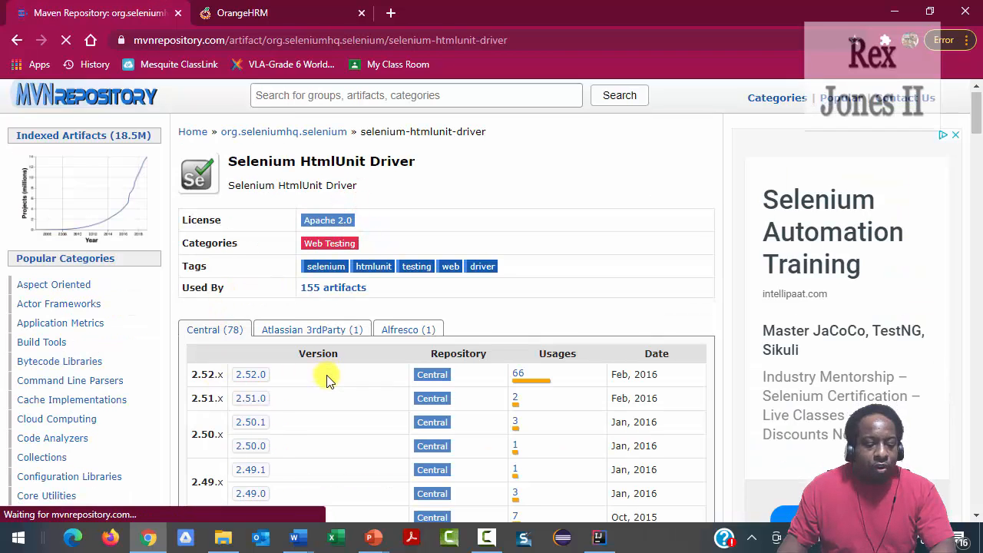
Step: Open version 2.52.0, copy its Maven dependency and switch to the IDE project
scroll(down, 3)
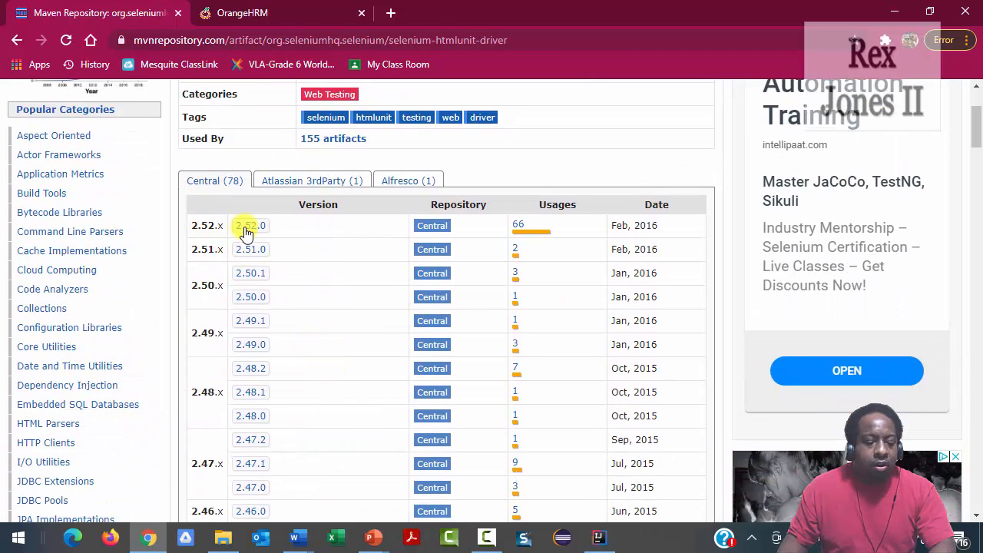
click(250, 224)
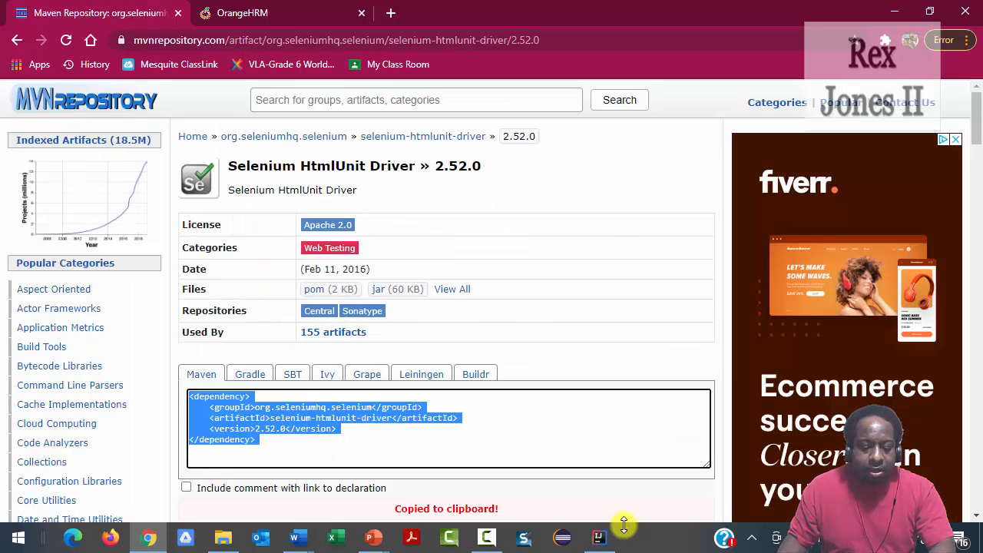
click(599, 538)
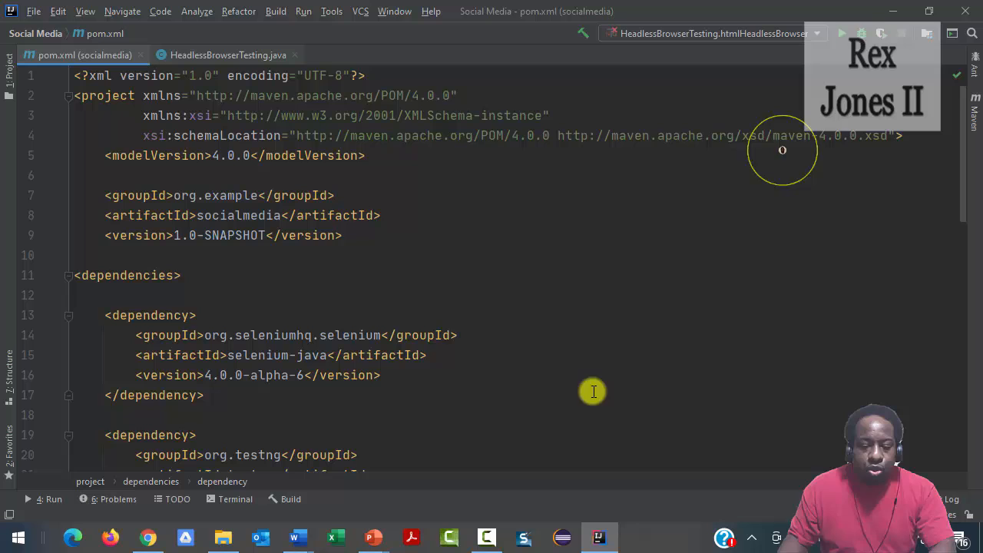
Step: Paste the selenium-htmlunit-driver 2.52.0 dependency into pom.xml and reload the Maven project
scroll(down, 3)
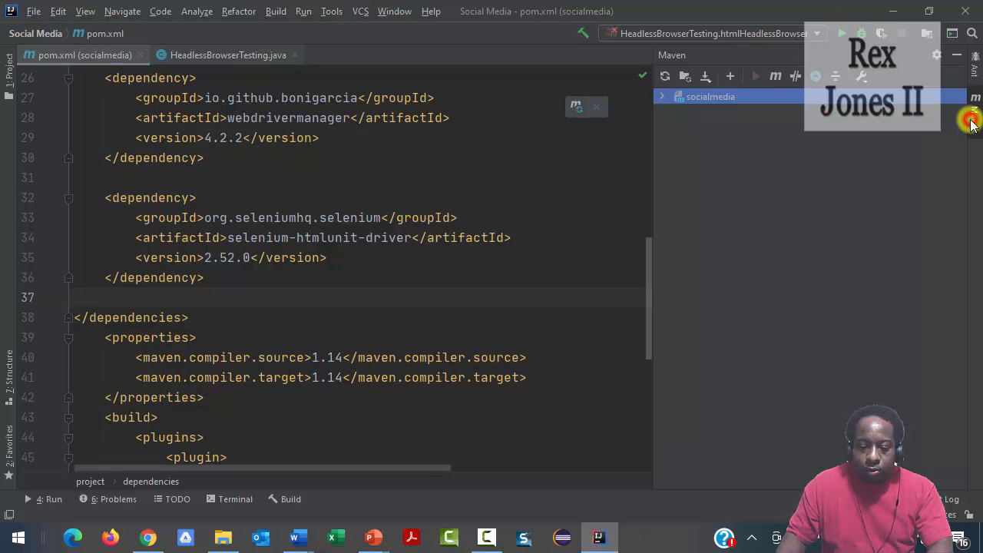
click(665, 77)
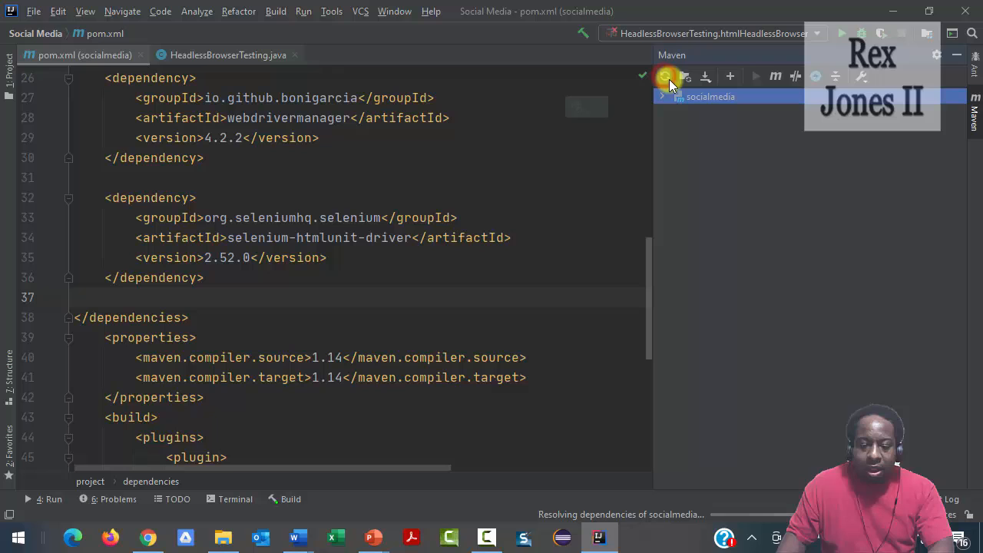
click(227, 56)
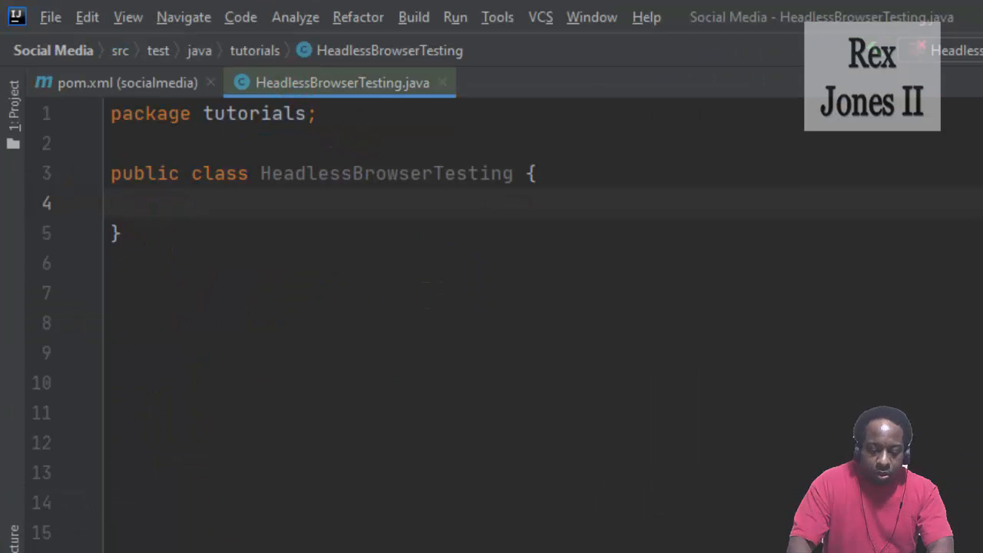
text(@T)
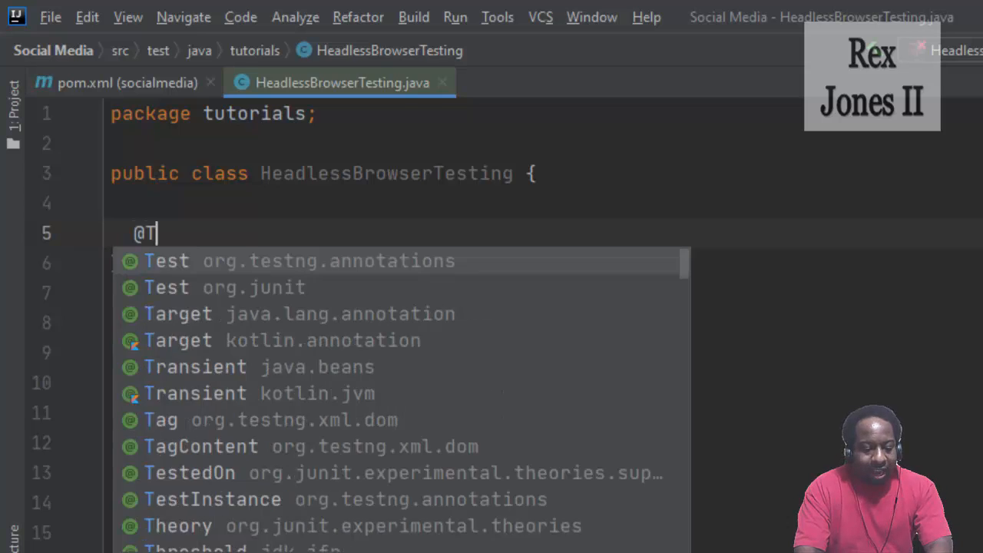
text(public void ht)
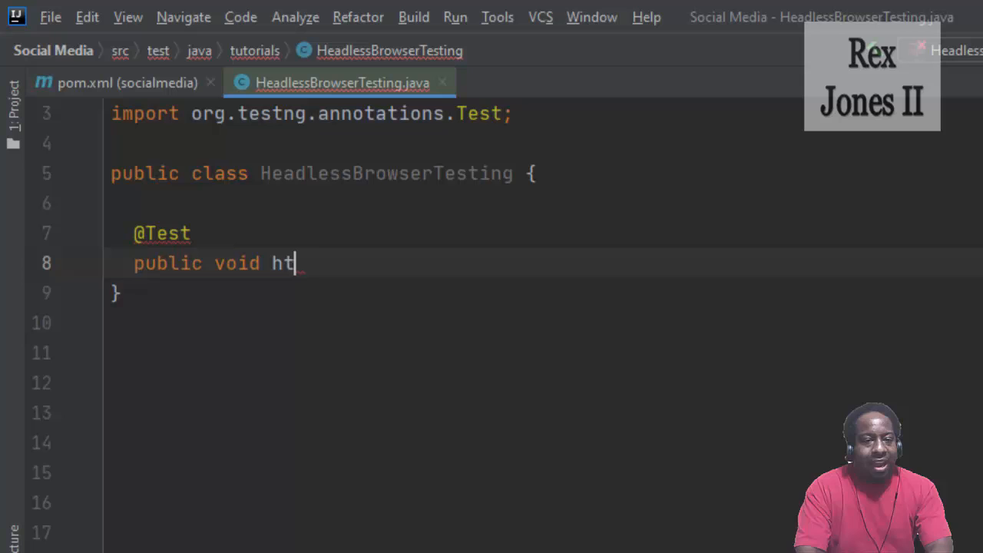
text(ml)
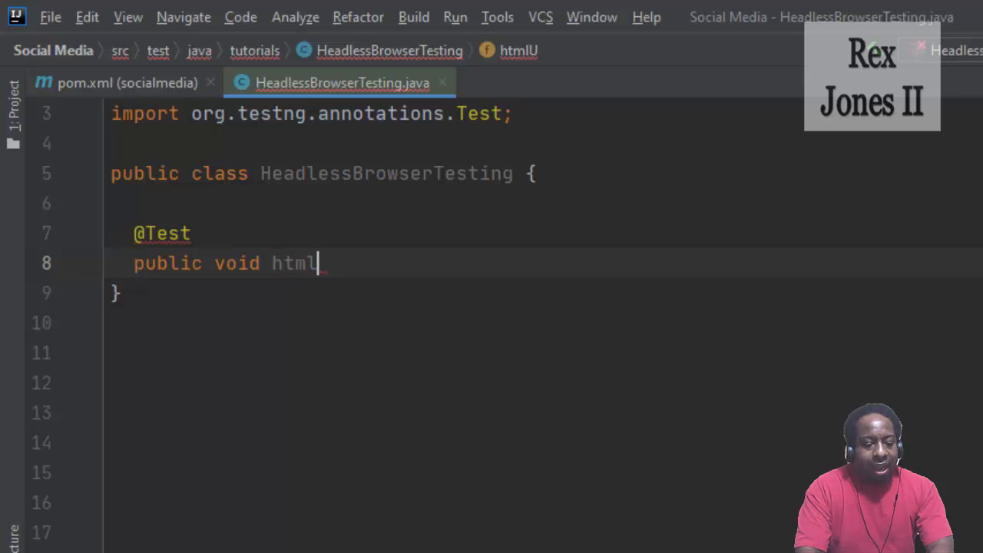
text(HeadlessB)
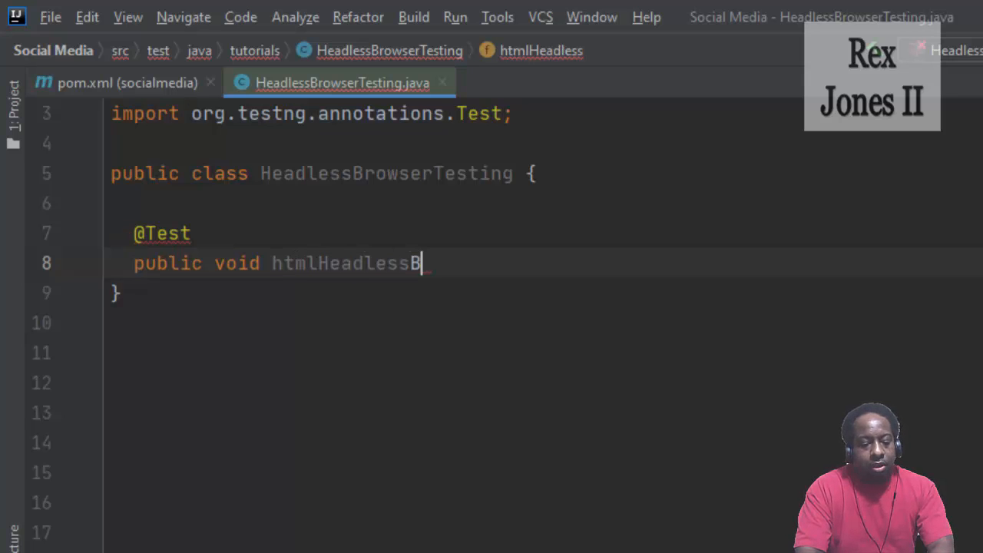
text(rowser ())
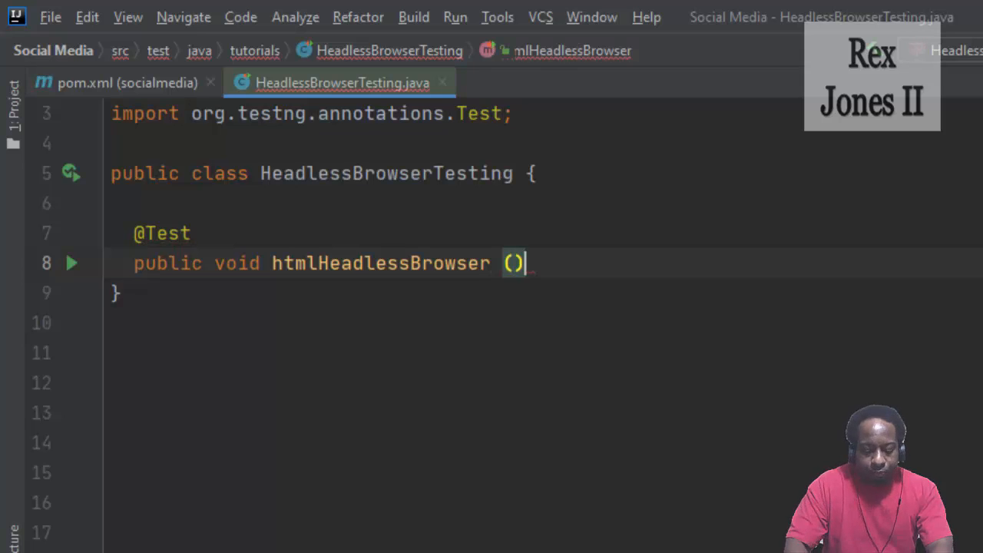
Step: Create WebDriver driver = new HtmlUnitDriver() in the test and import the classes
text(HtmlUnitDriver driver = new HtmlUnitDriver();)
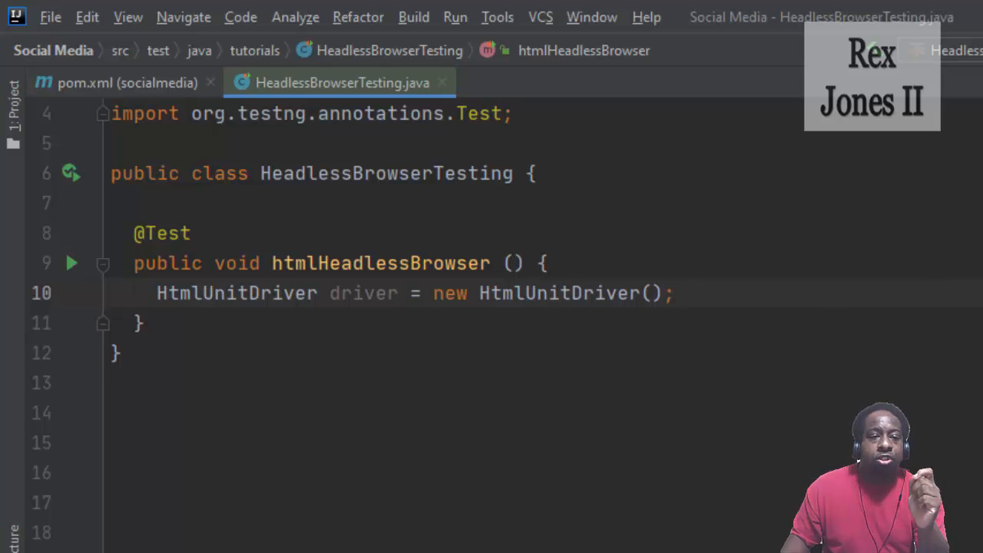
double_click(227, 292)
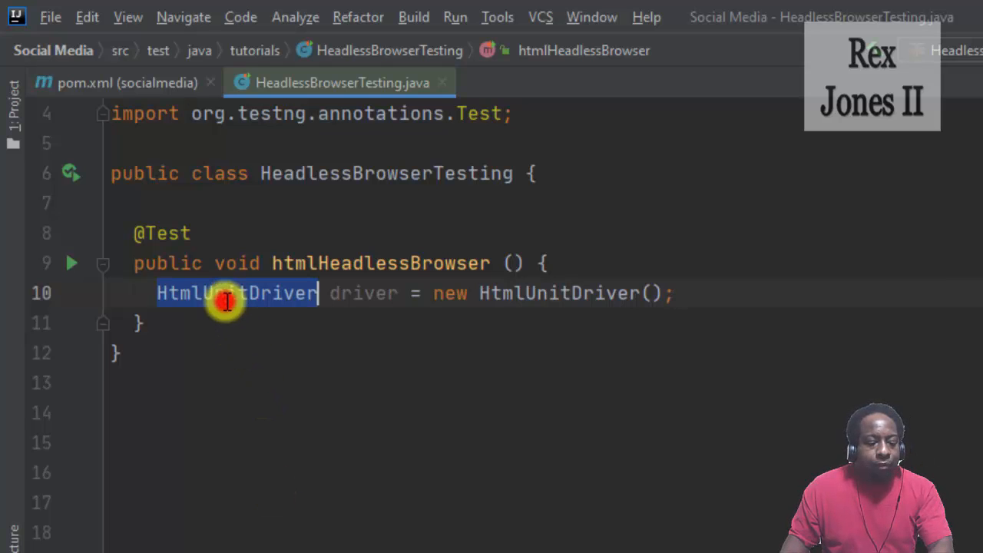
text(Web)
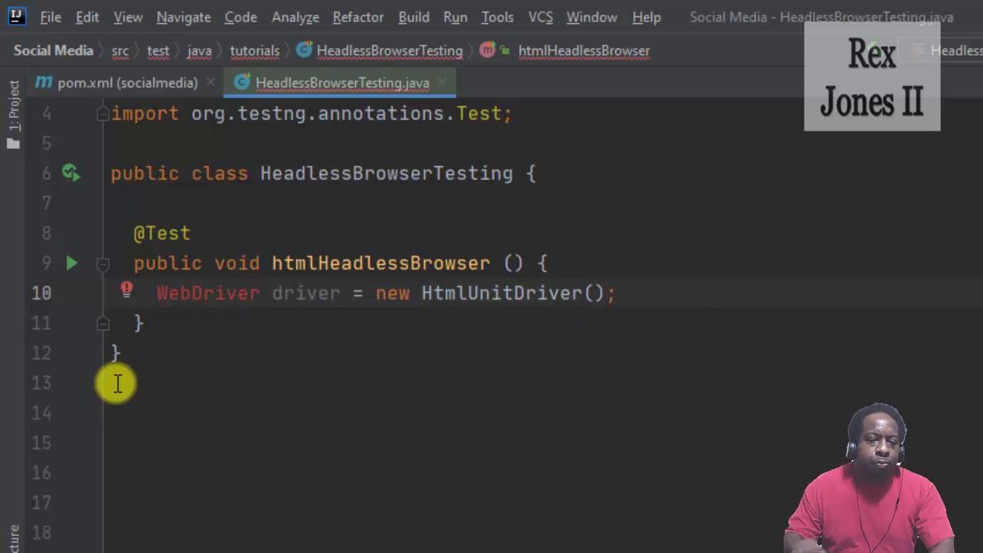
click(261, 292)
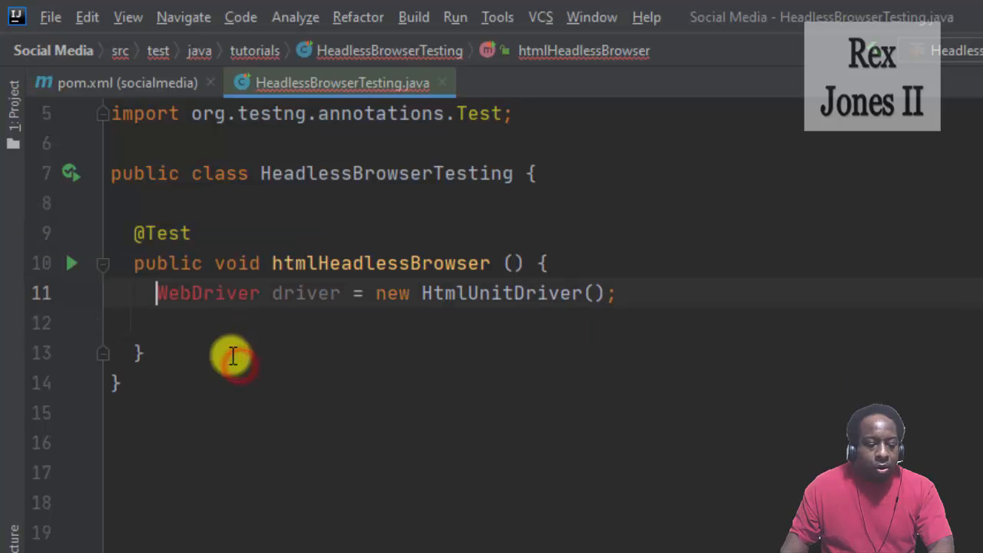
double_click(209, 292)
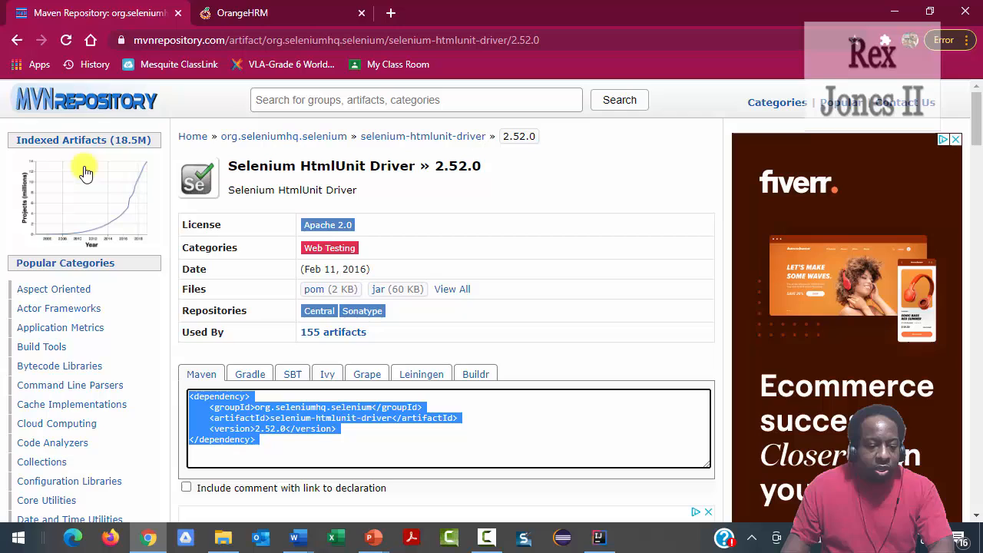
Step: Switch to the OrangeHRM login page and select the demo username Admin
click(261, 12)
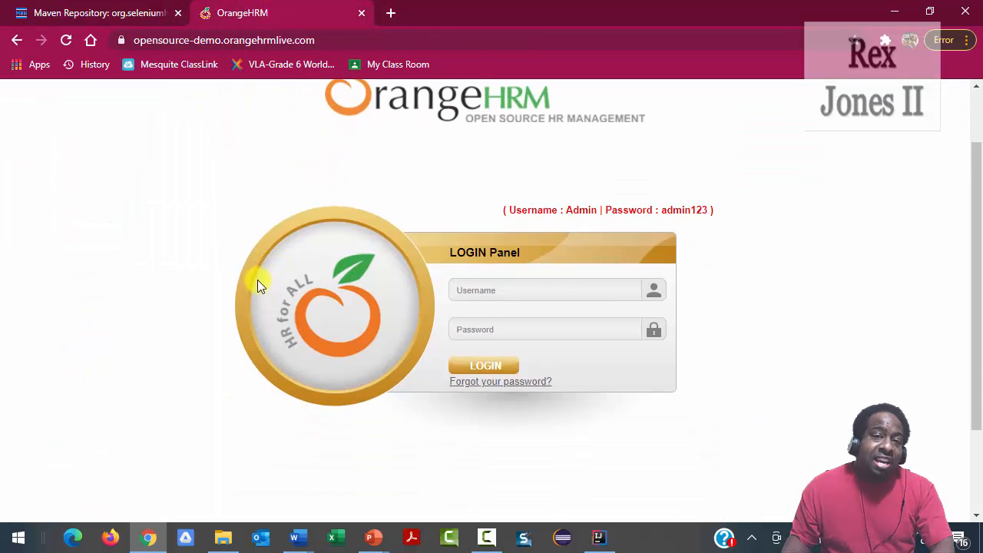
click(545, 290)
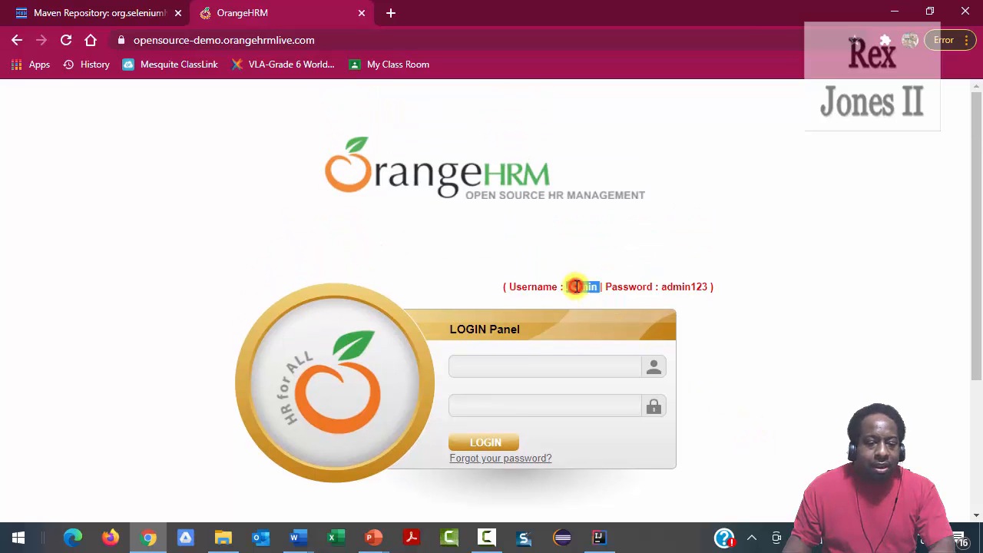
double_click(580, 287)
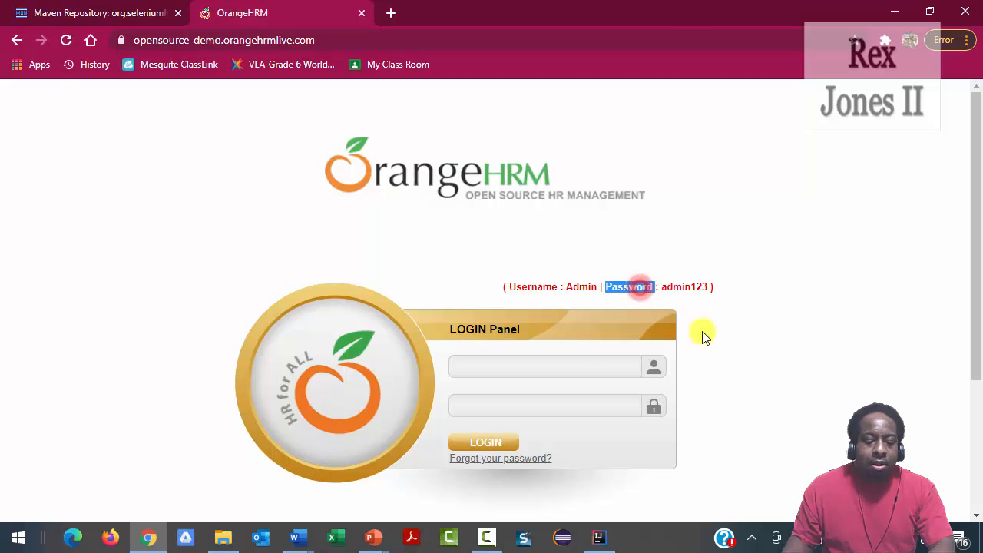
scroll(down, 3)
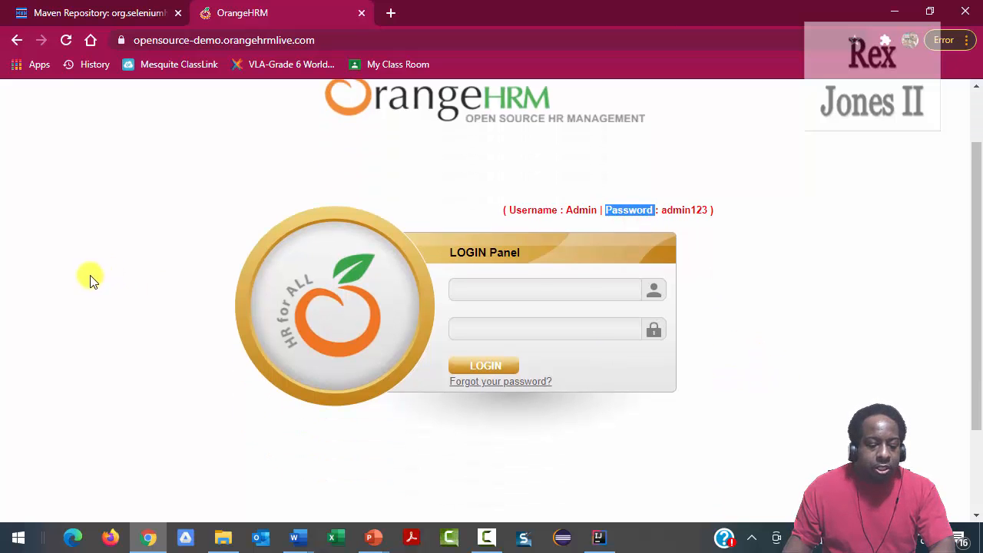
Step: Inspect the password input in DevTools to find its id txtPassword
key(F12)
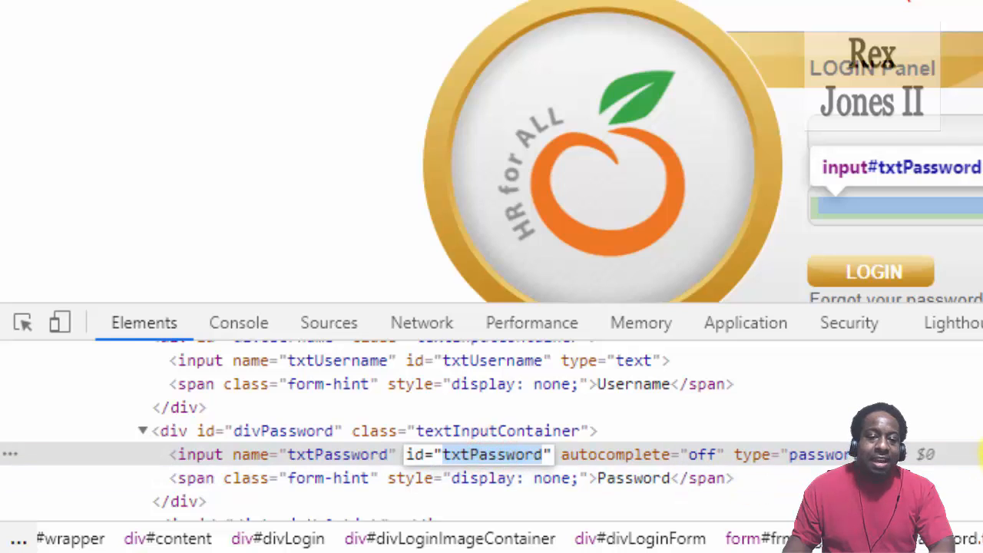
click(23, 323)
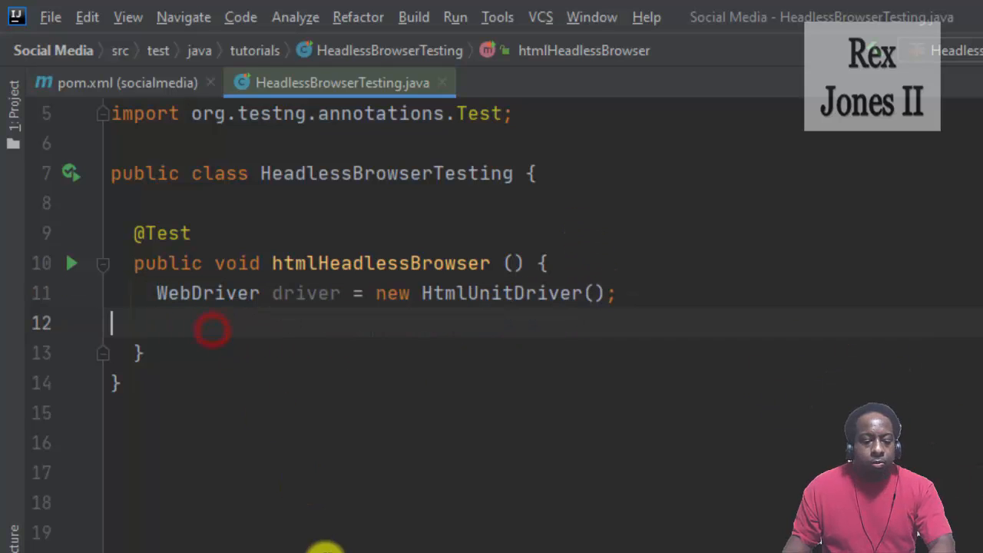
Step: Open the OrangeHRM demo URL and send 'Admin' to the txtUsername field
text(driver.get("");)
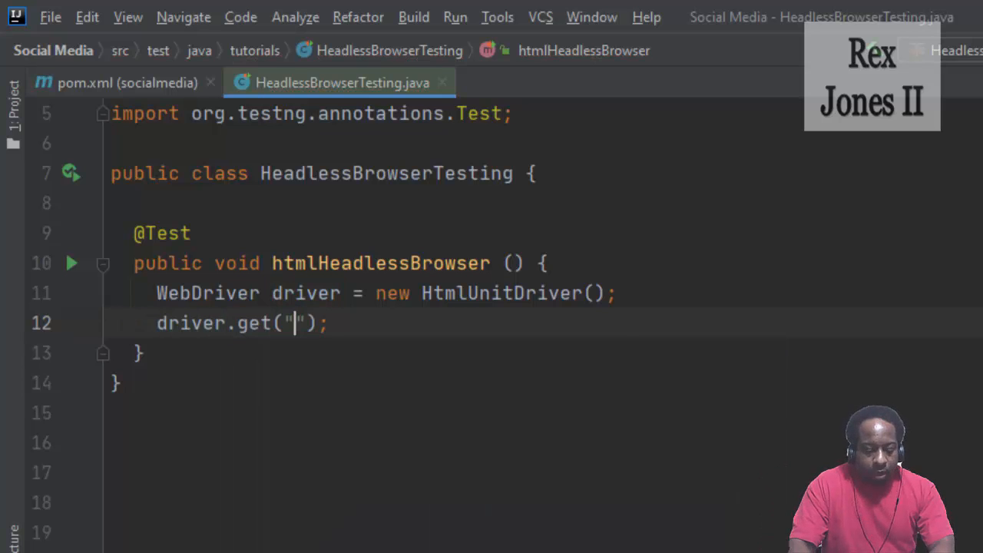
text(https://opensource-demo.orangehrmlive.com/)
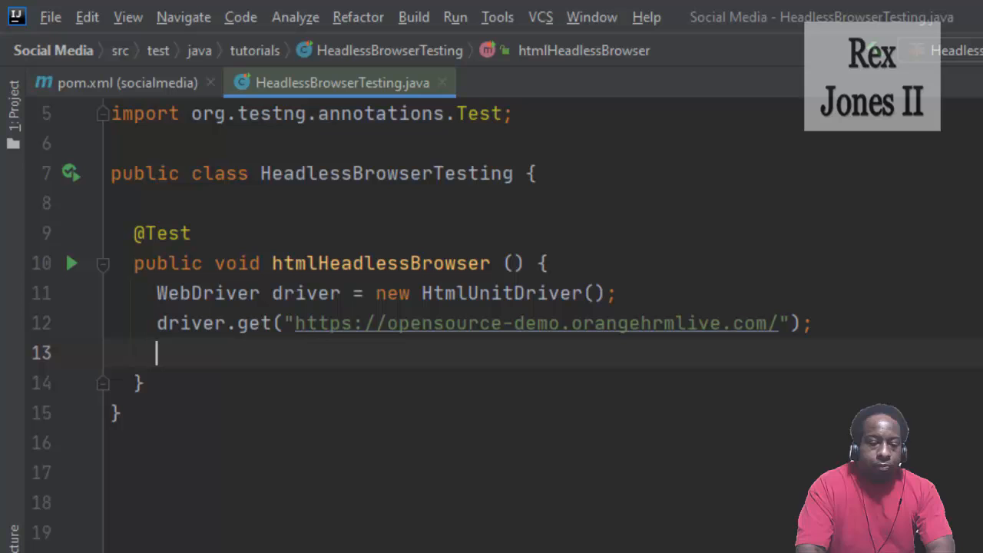
text(driver)
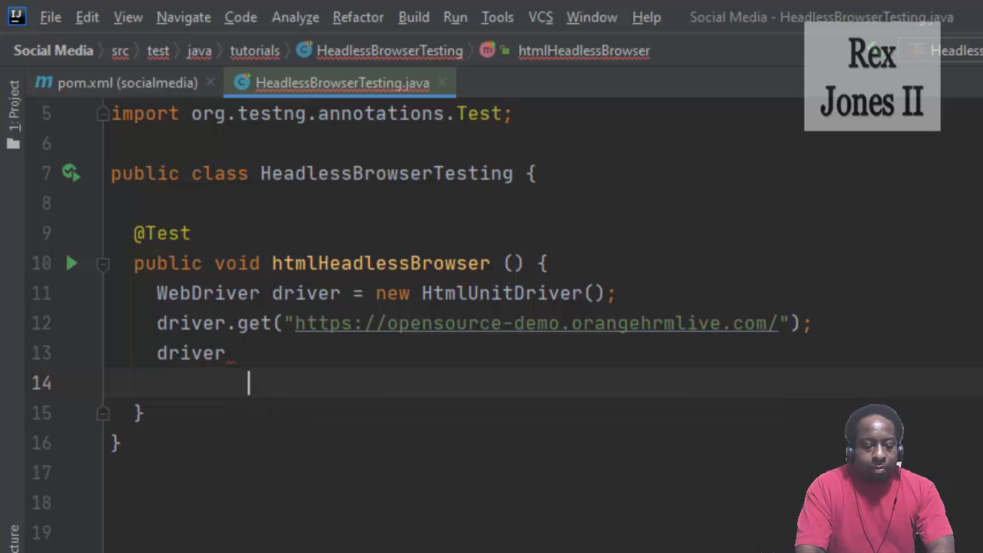
text(.d)
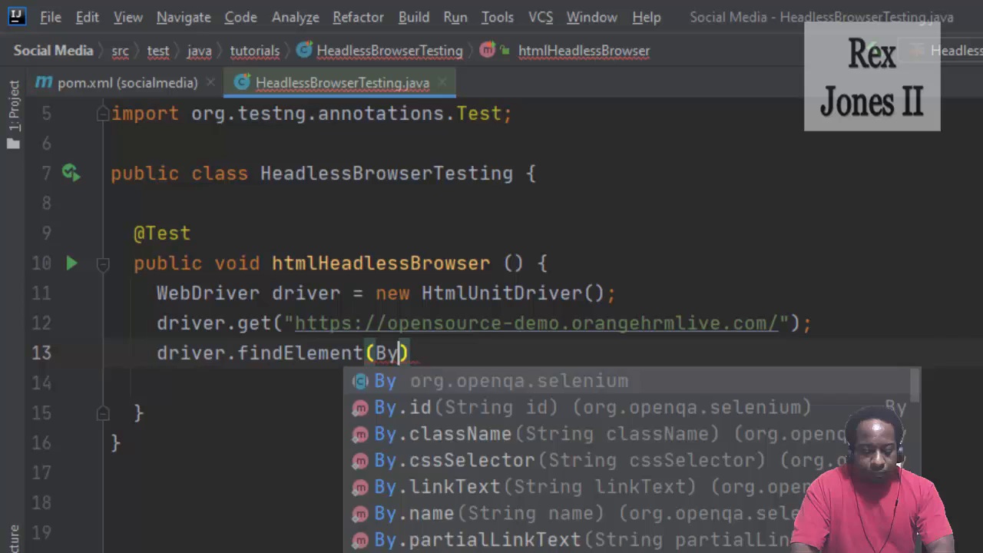
click(403, 407)
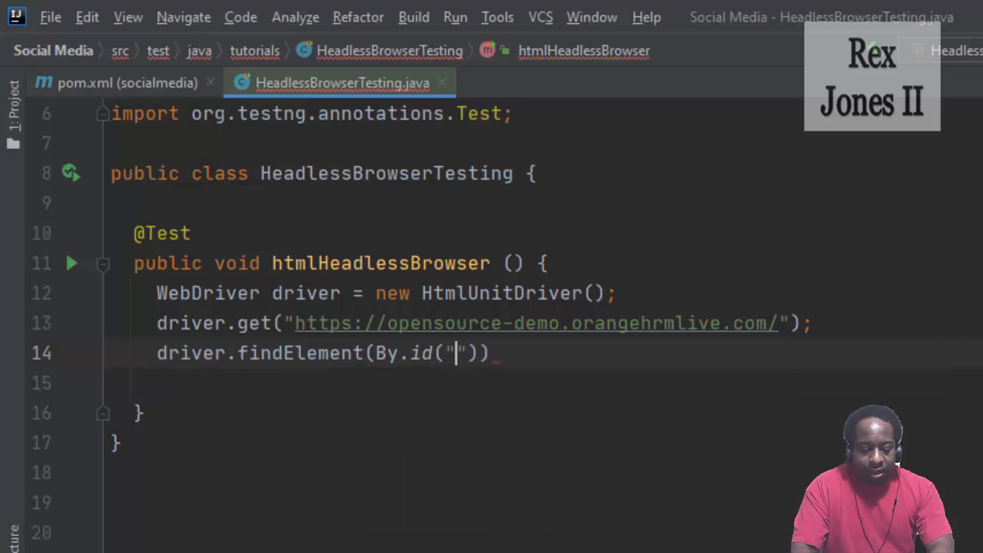
text(txtUser)
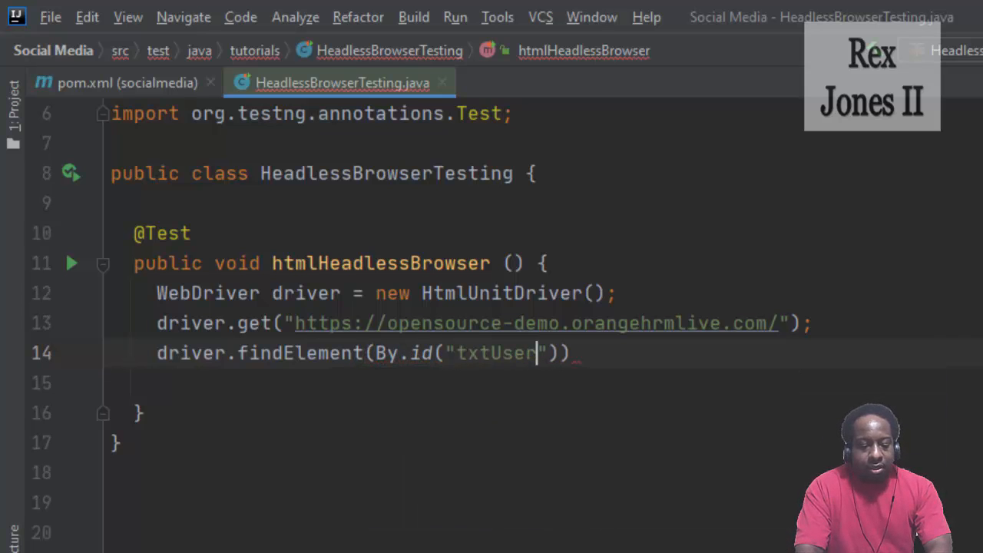
text(name)
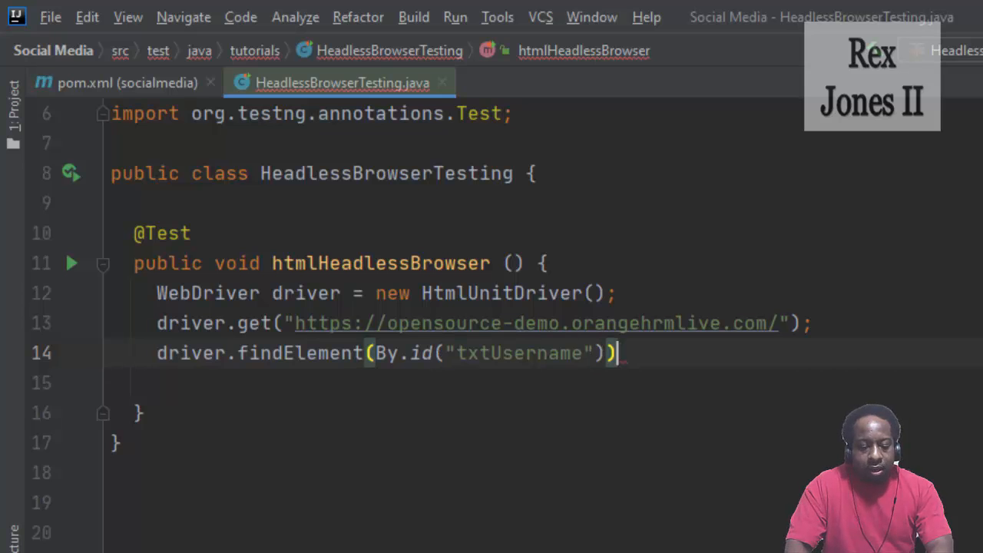
text(.sendKeys("");)
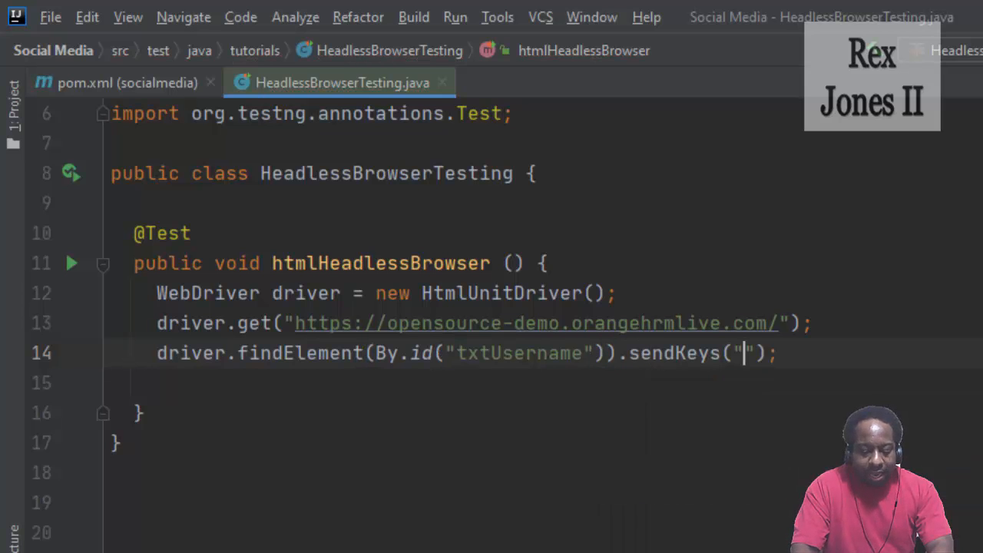
text(Admin)
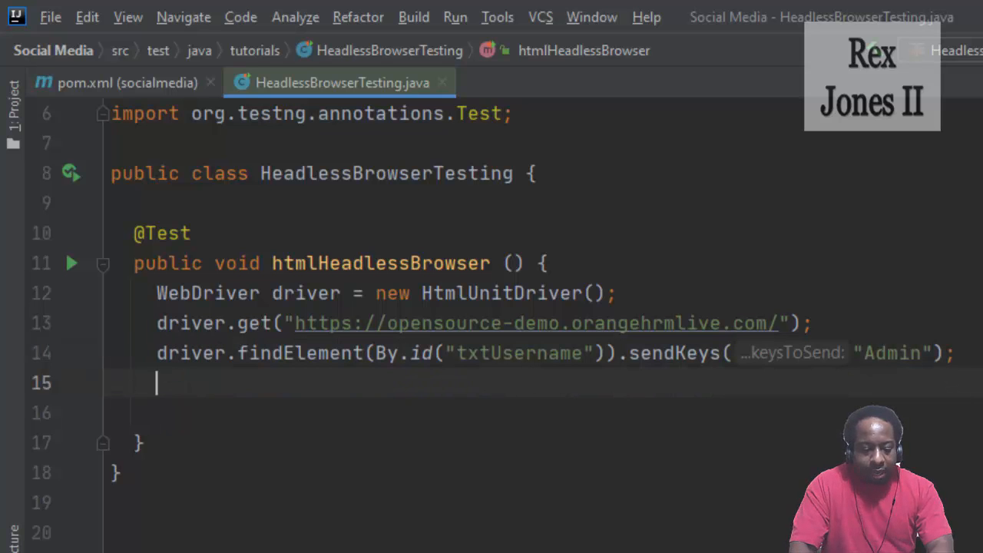
text(driver.fin)
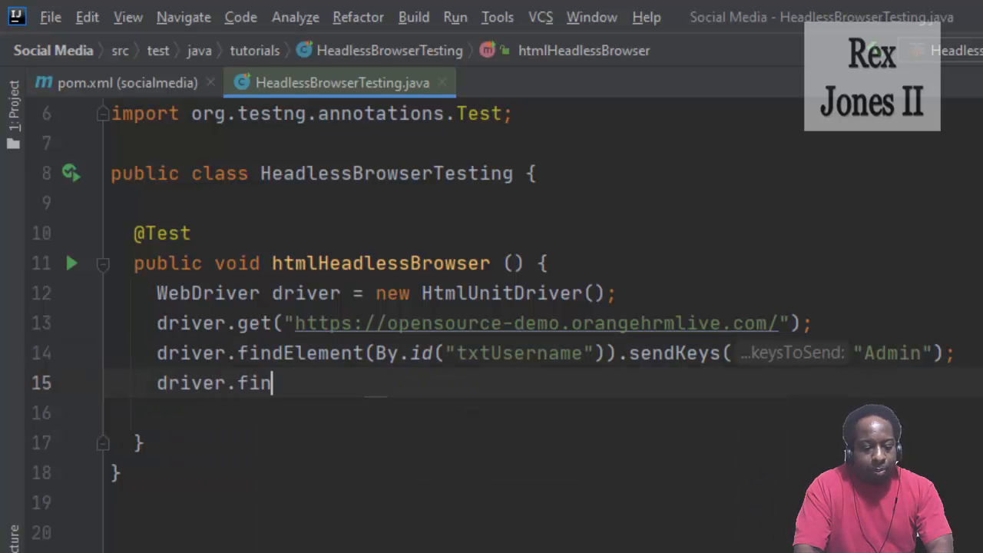
text(dElement(By.id()
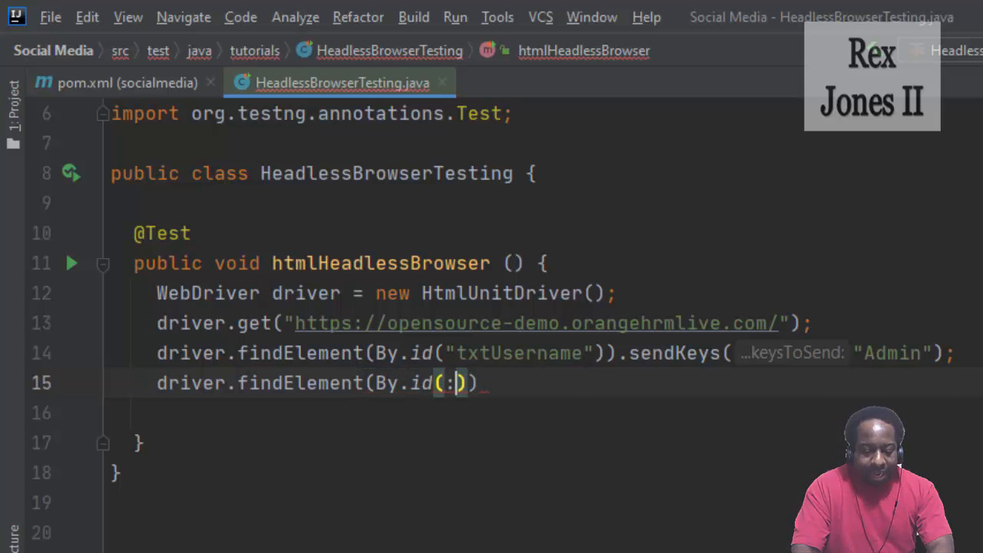
text(tx")
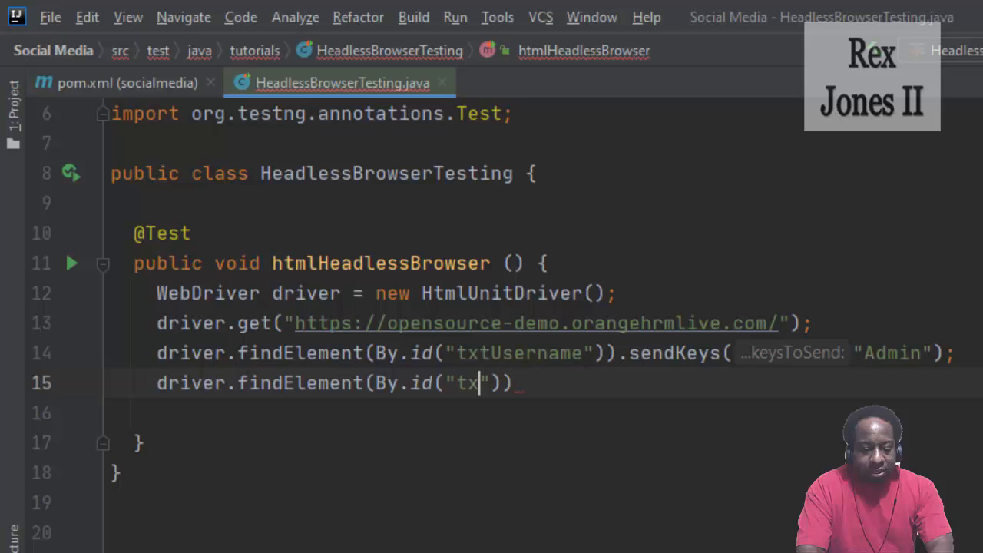
text(Password)
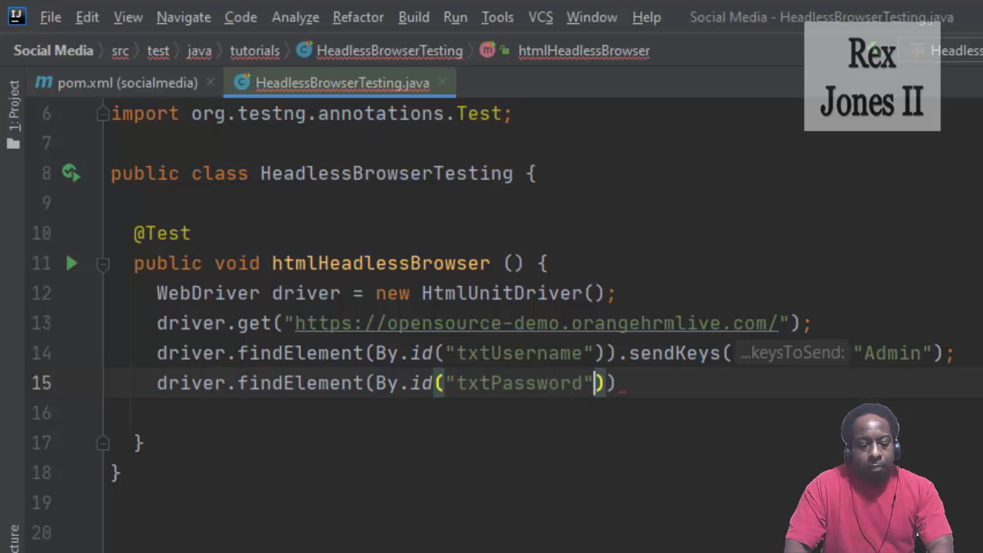
text(.sendKeys("");)
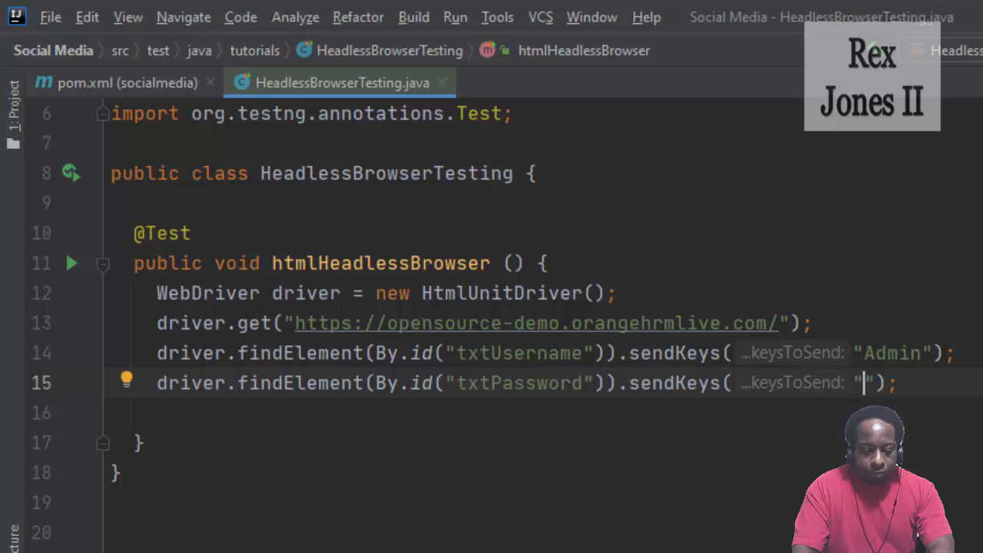
text(admin)
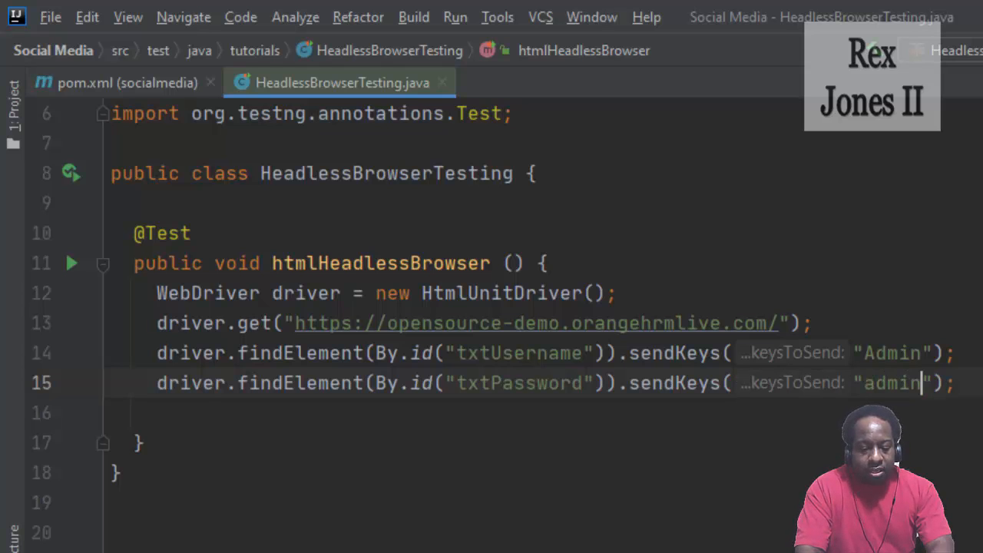
text(1234)
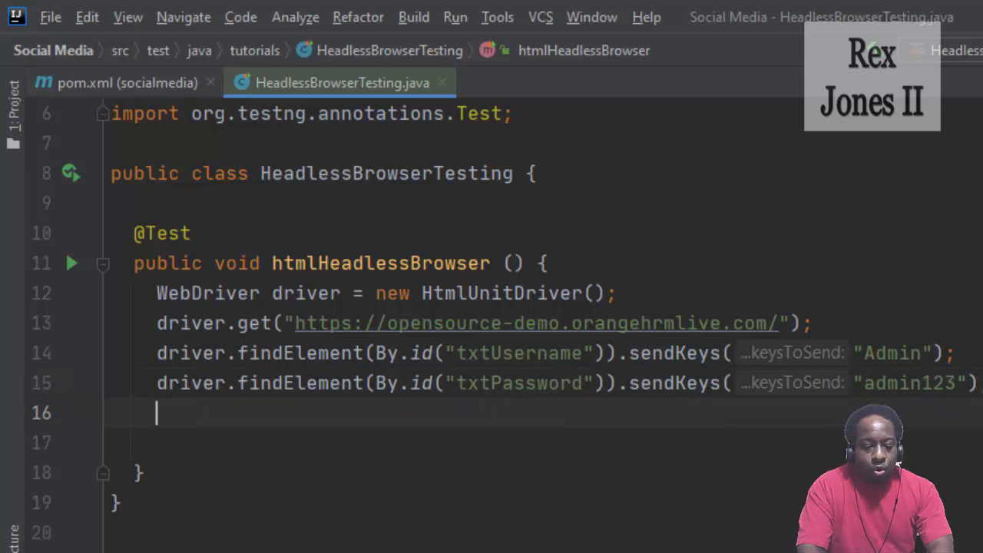
Step: Click the btnLogin button located by its id
text(driver)
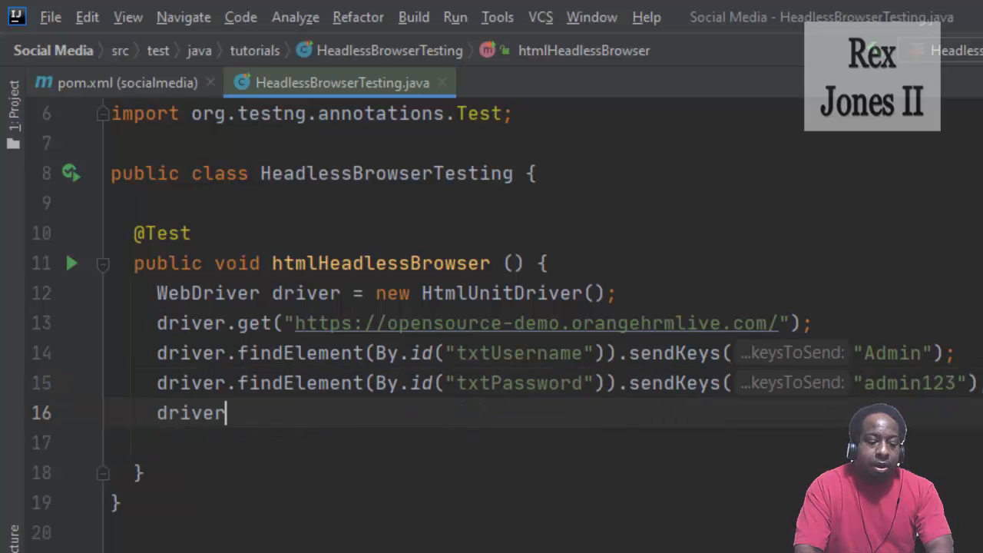
text(.findElement(B)
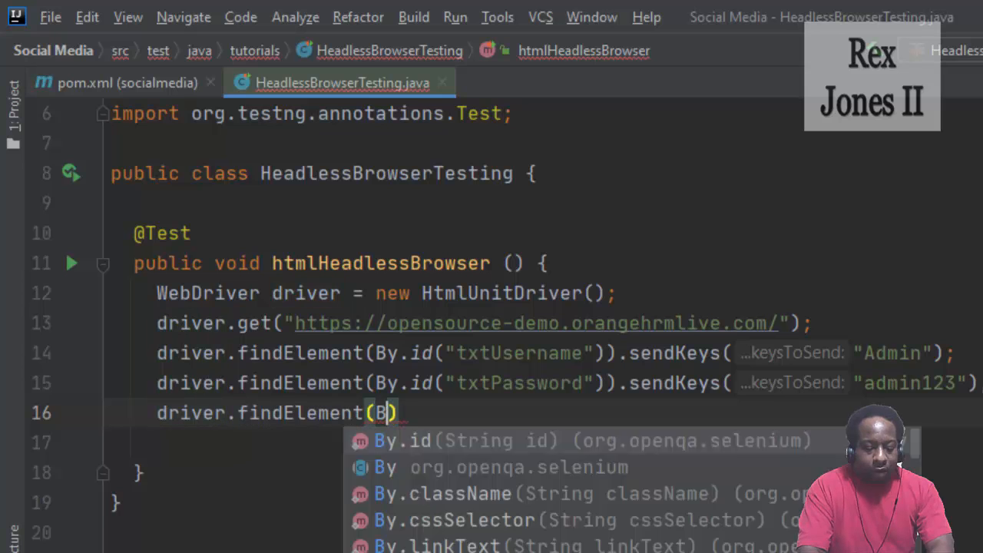
click(403, 439)
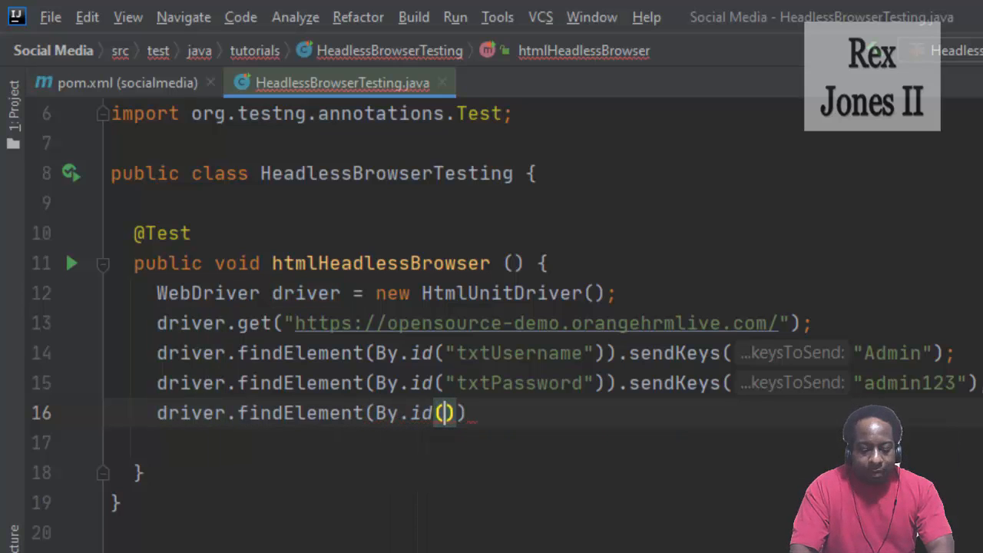
text("")
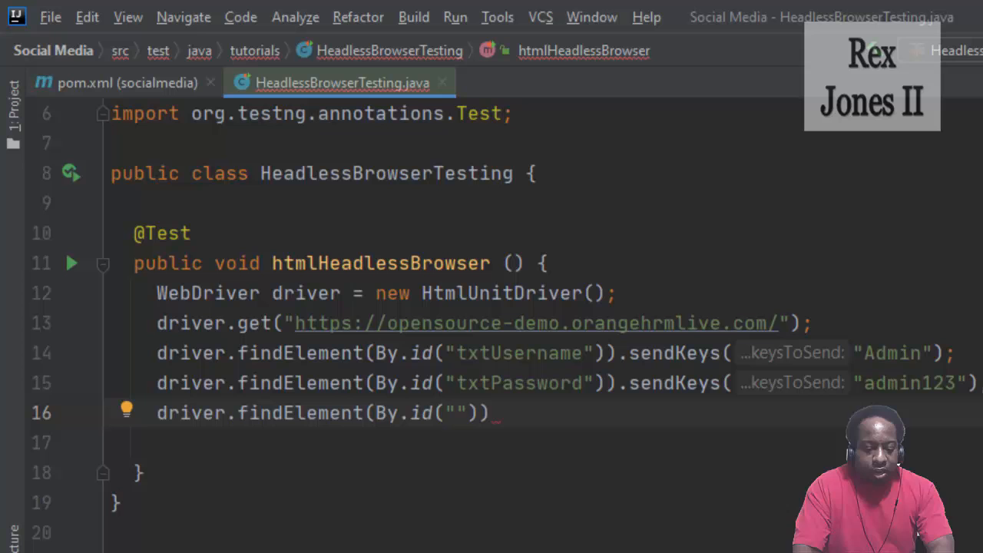
text(btnLogin)
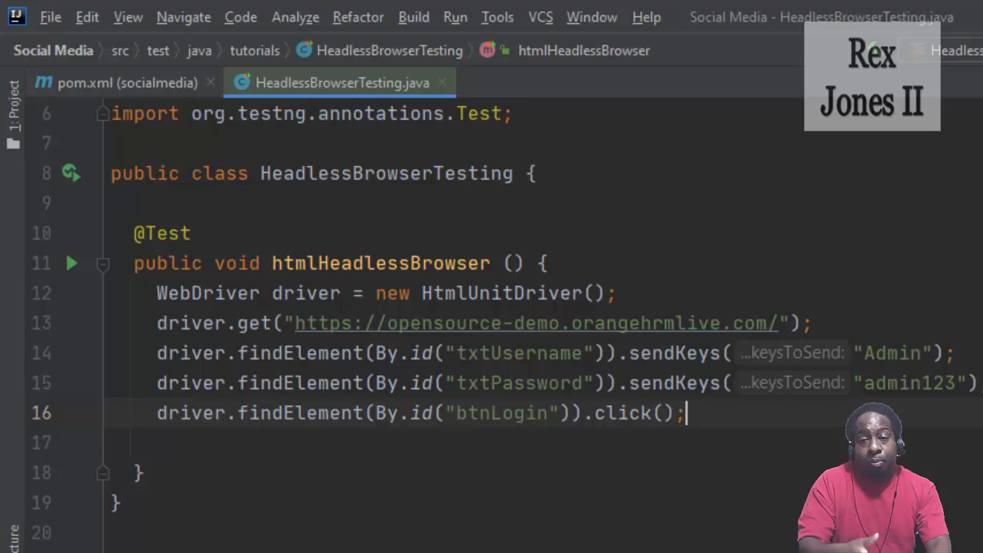
Step: Print 'HTML Title:' with driver.getTitle() using a sout statement
text(sot)
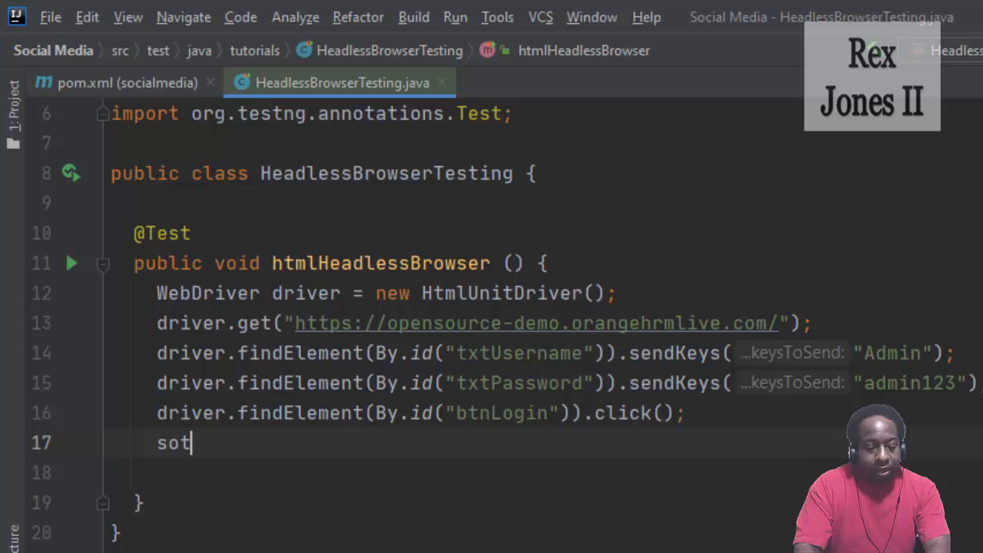
text(ut.println("HTM");)
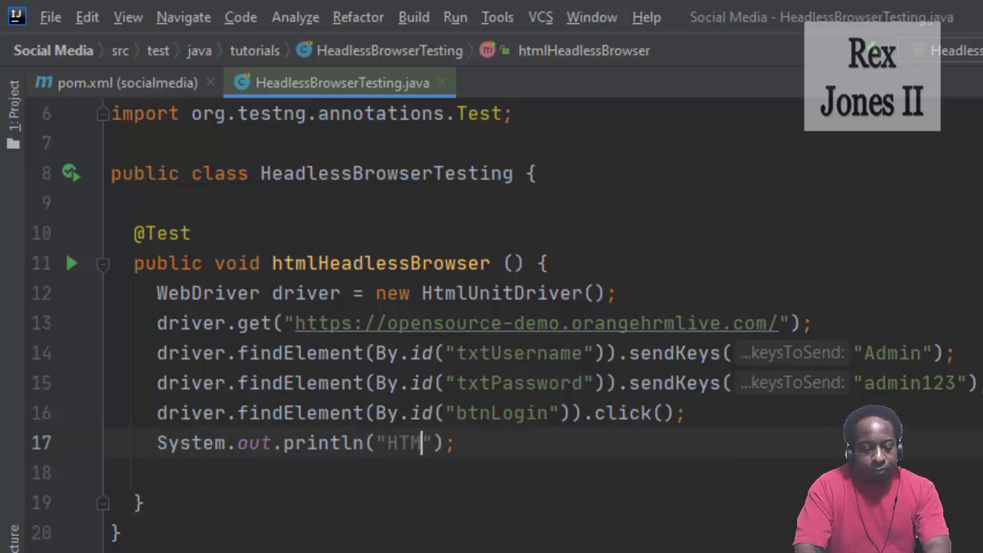
text(L Title:)
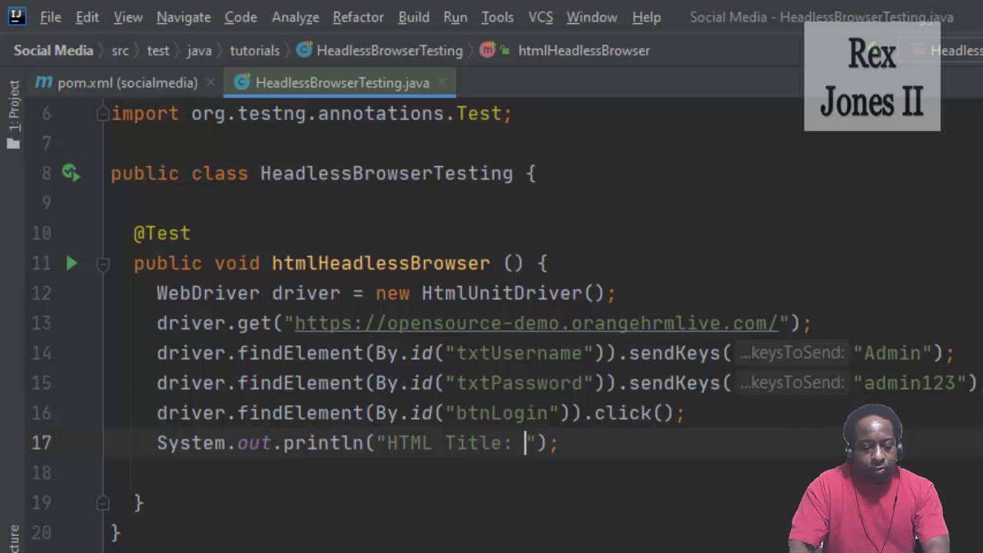
text(+ driver)
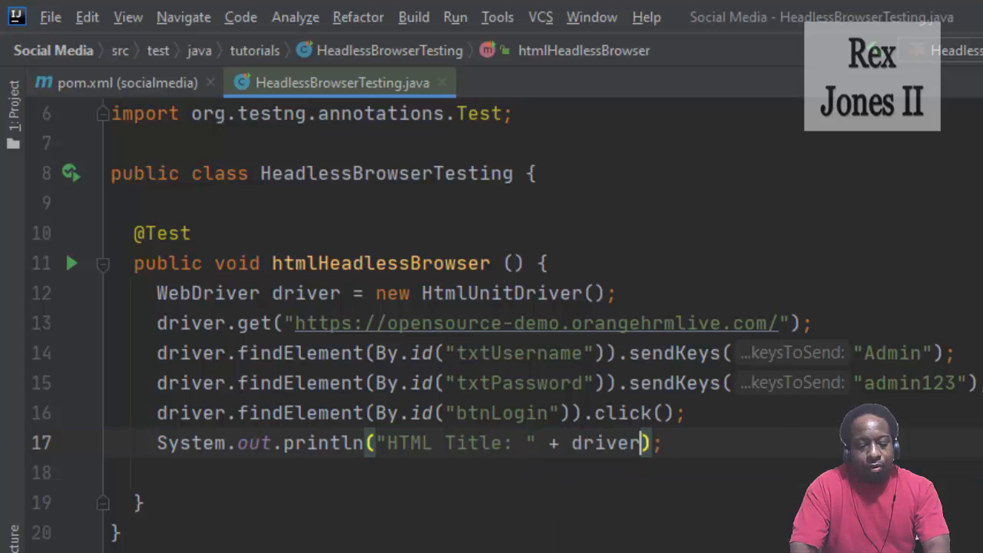
text(.getTitle())
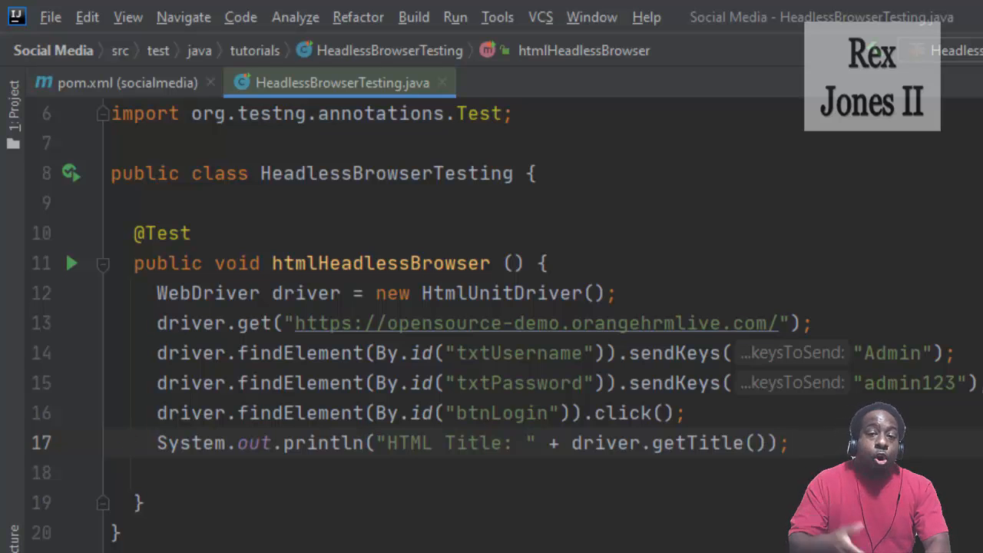
mouse_move(213, 46)
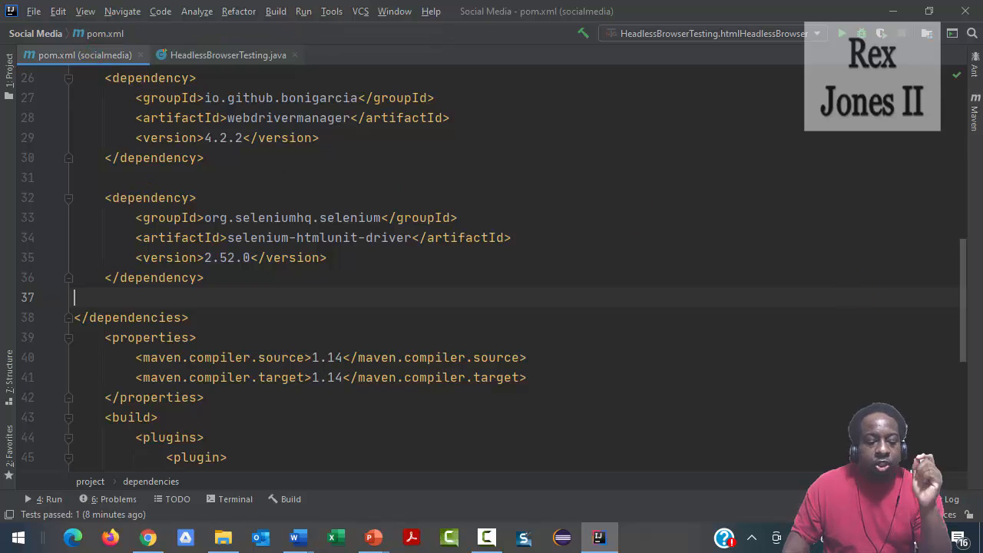
Step: Wrap the selenium-java 4.0.0-alpha-6 dependency in <!-- --> comment markers
scroll(up, 3)
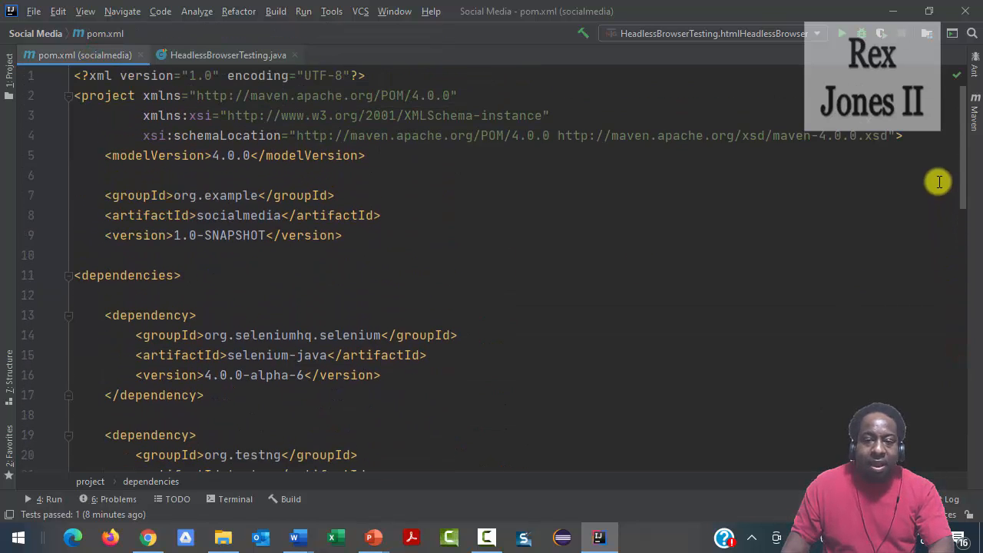
double_click(269, 355)
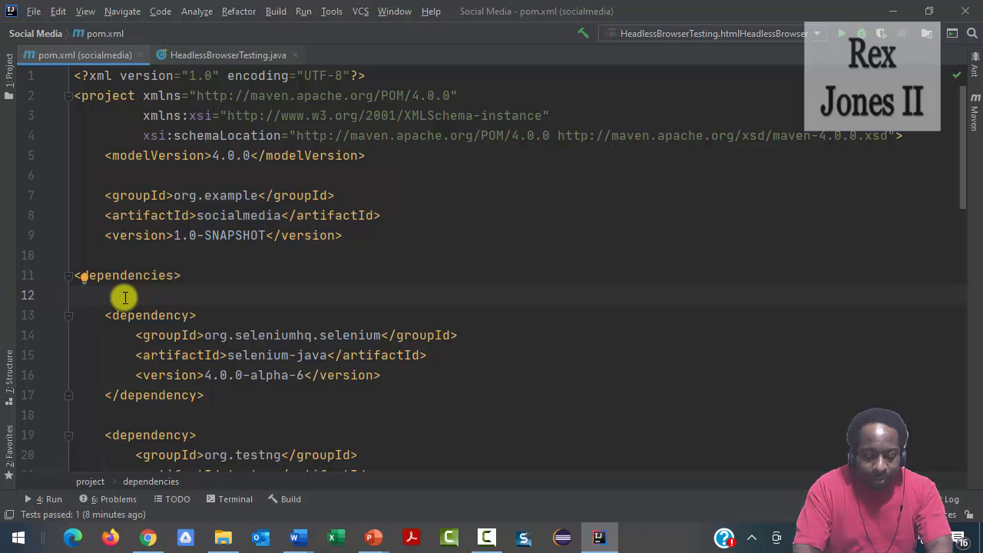
text(<!)
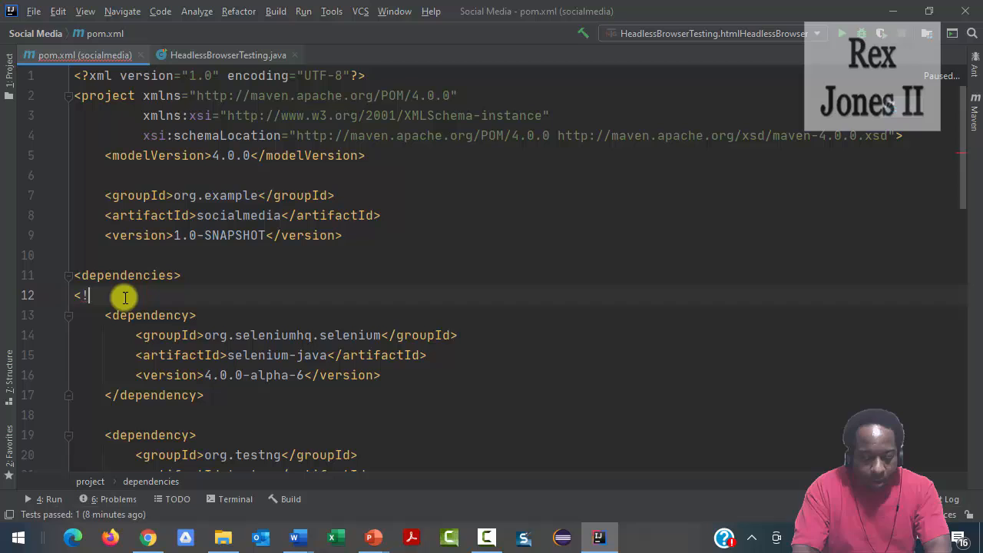
text(--)
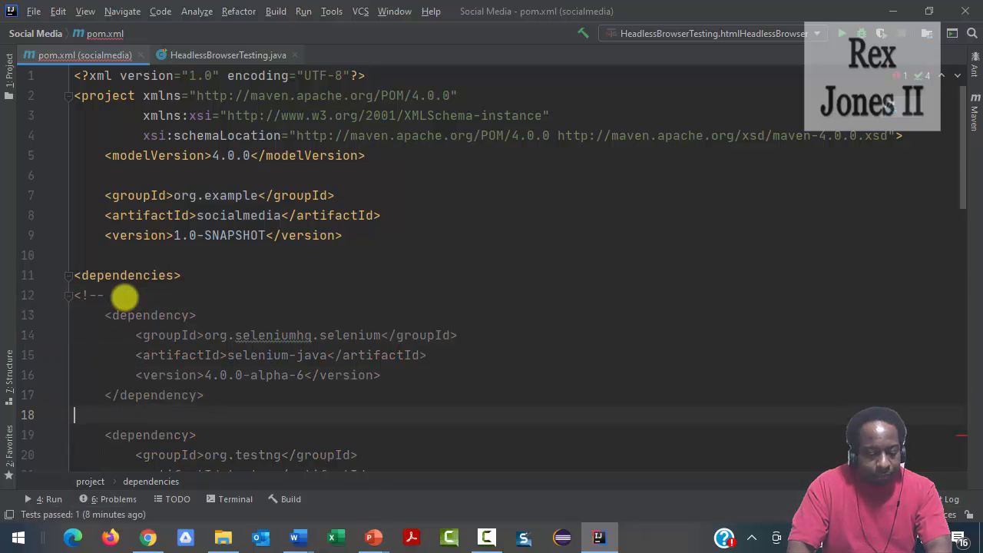
text(-->)
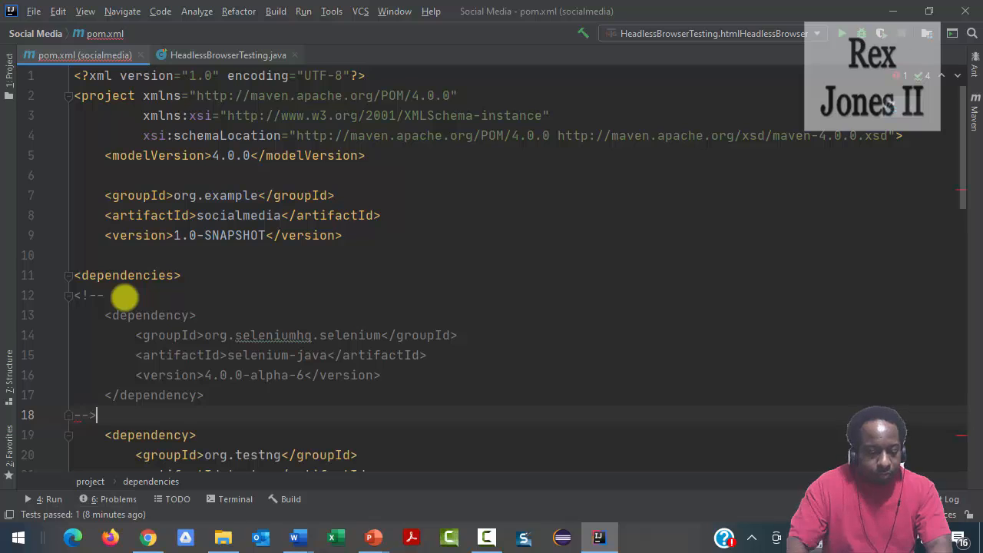
double_click(315, 355)
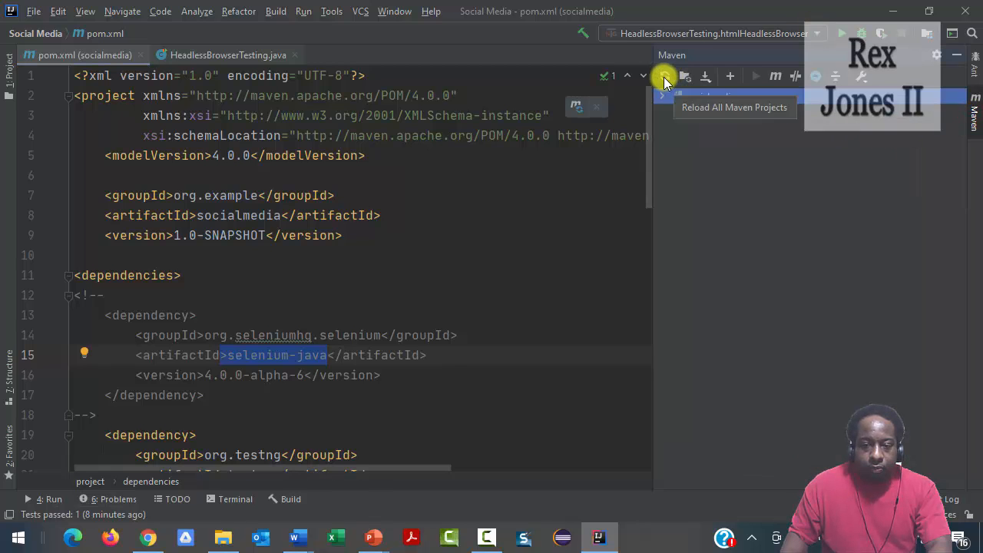
Step: Reload the Maven projects and return to the HeadlessBrowserTesting class
click(663, 77)
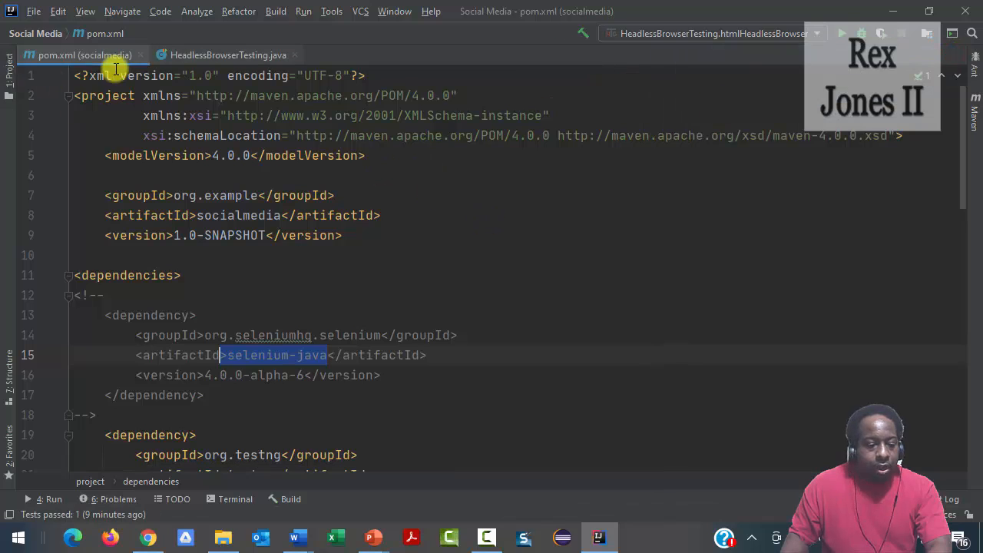
click(227, 55)
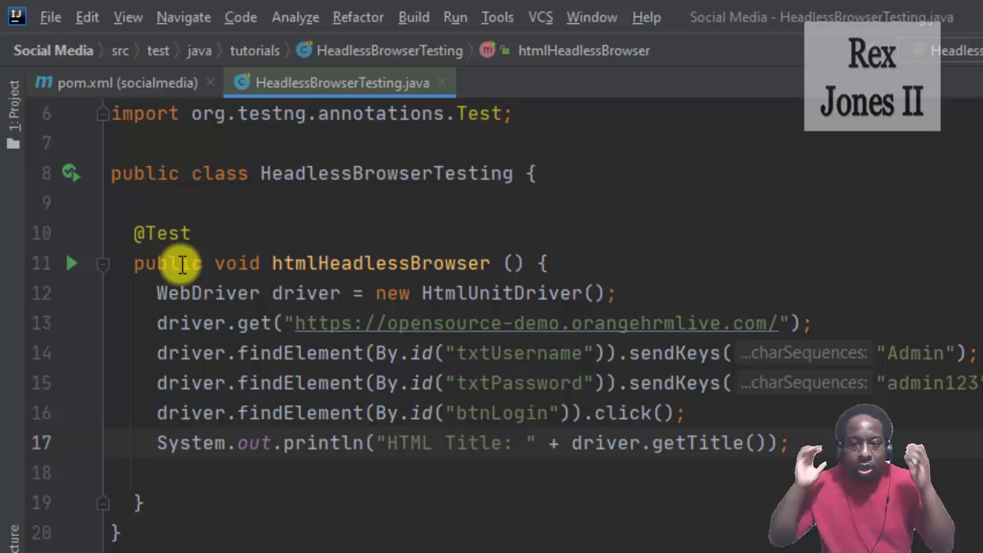
mouse_move(181, 264)
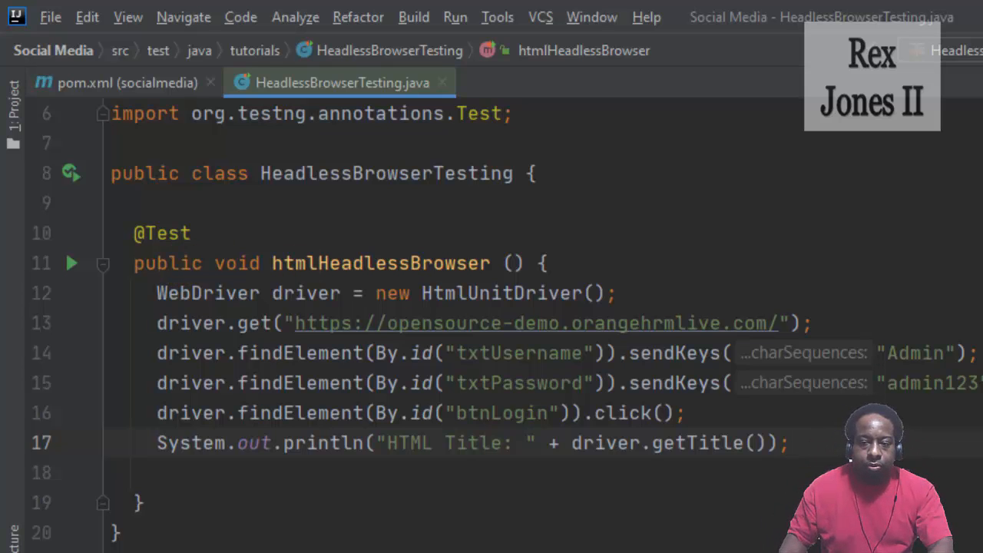
Step: Run the htmlHeadlessBrowser test from the gutter run icon
click(71, 263)
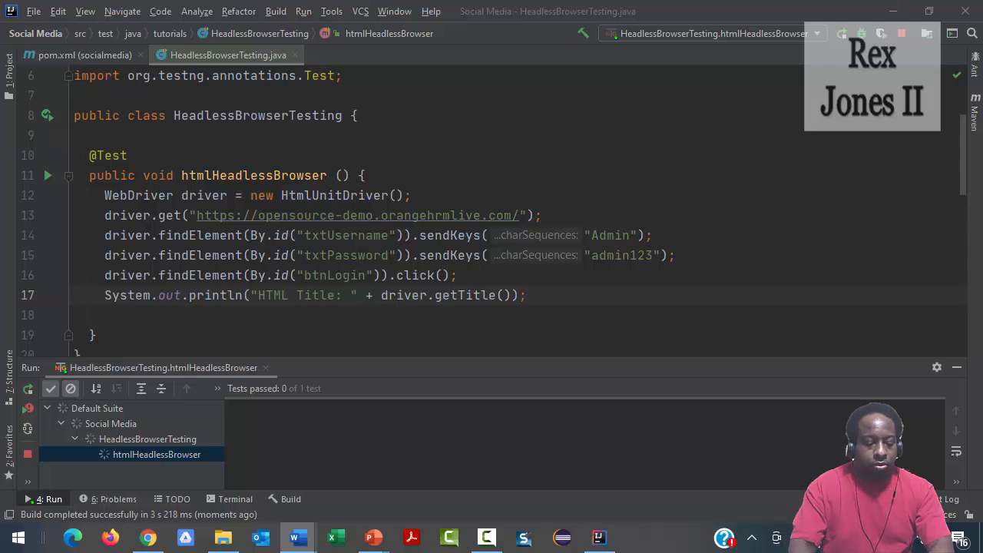
click(28, 387)
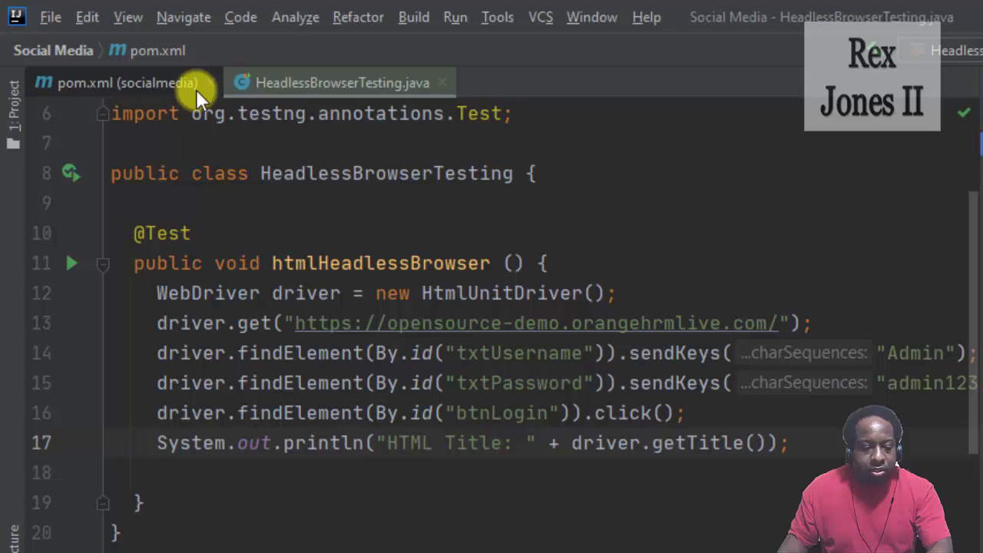
Step: Uncomment the selenium-java dependency in pom.xml and reload the Maven projects
click(115, 83)
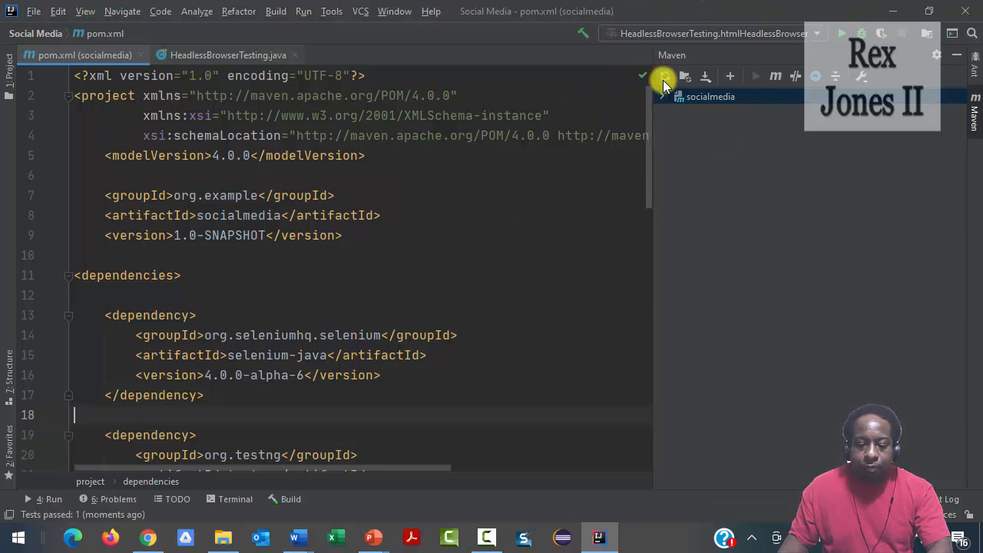
click(228, 55)
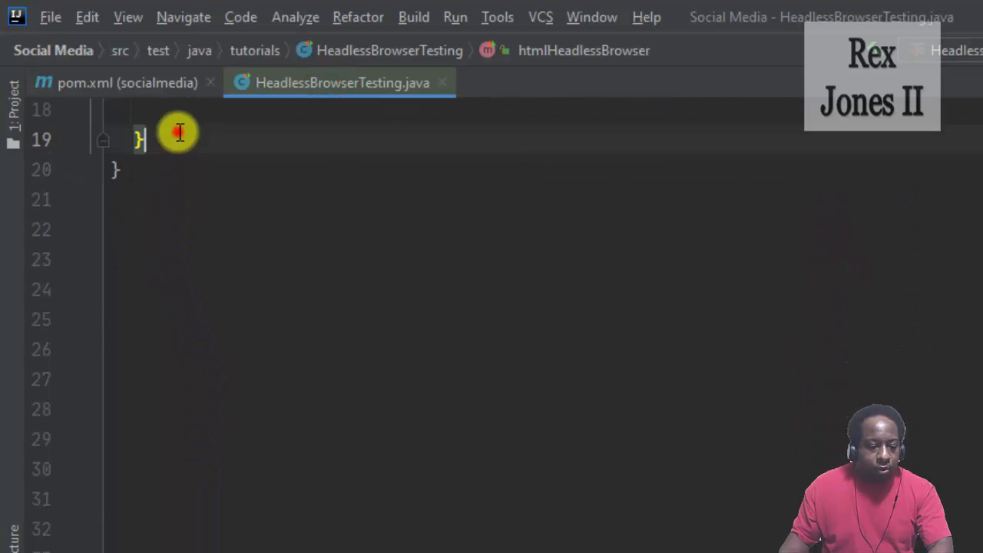
text(@Test)
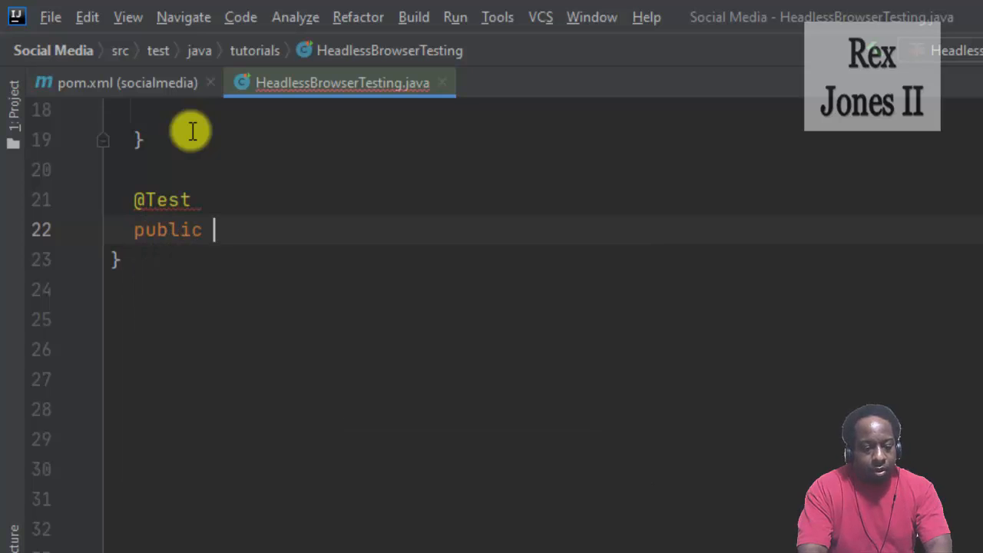
text(void chromeHeadlessBrowser()
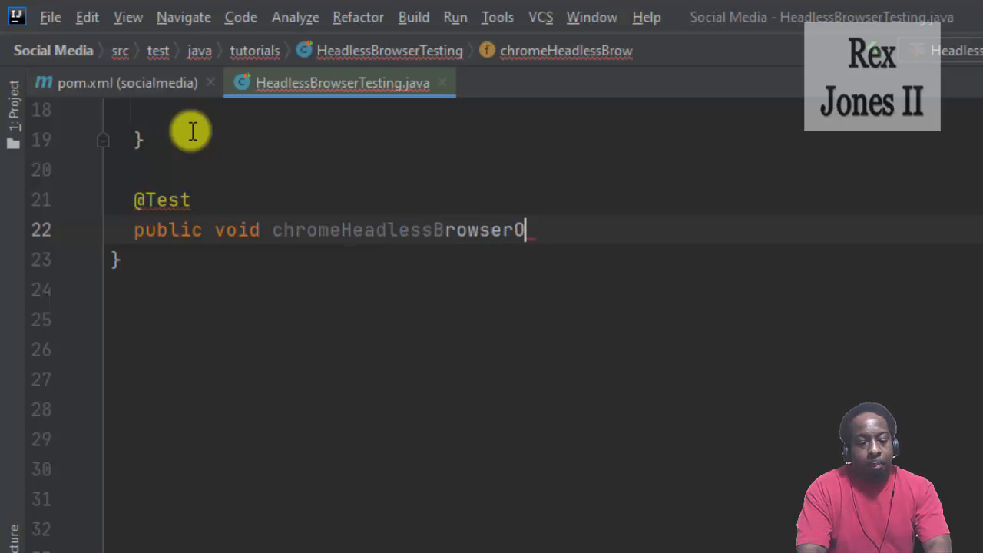
text(ne ())
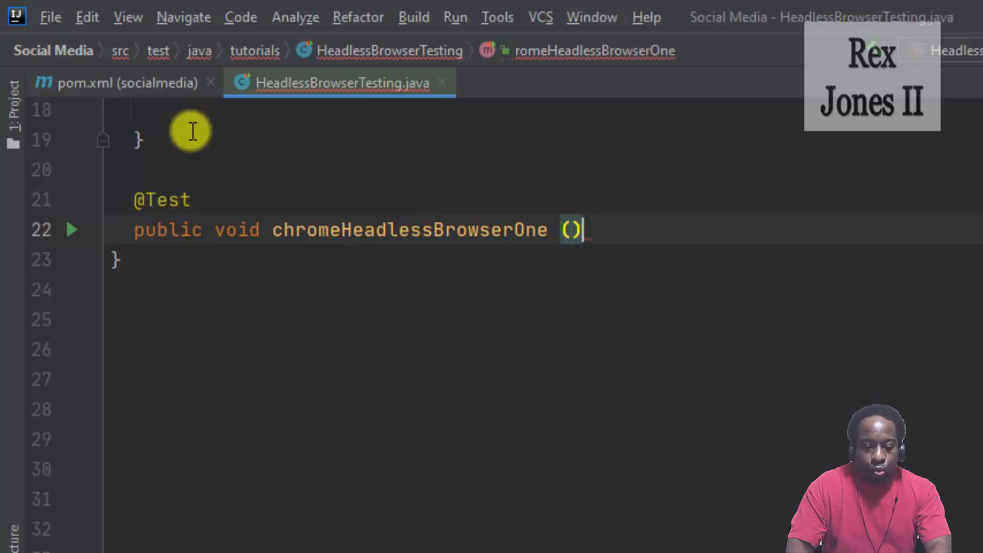
text({)
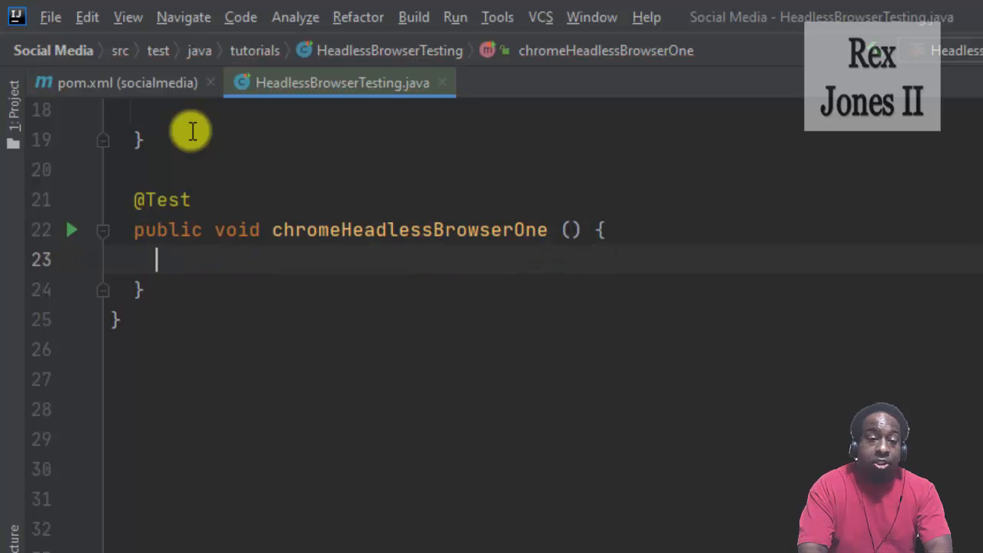
text(Web)
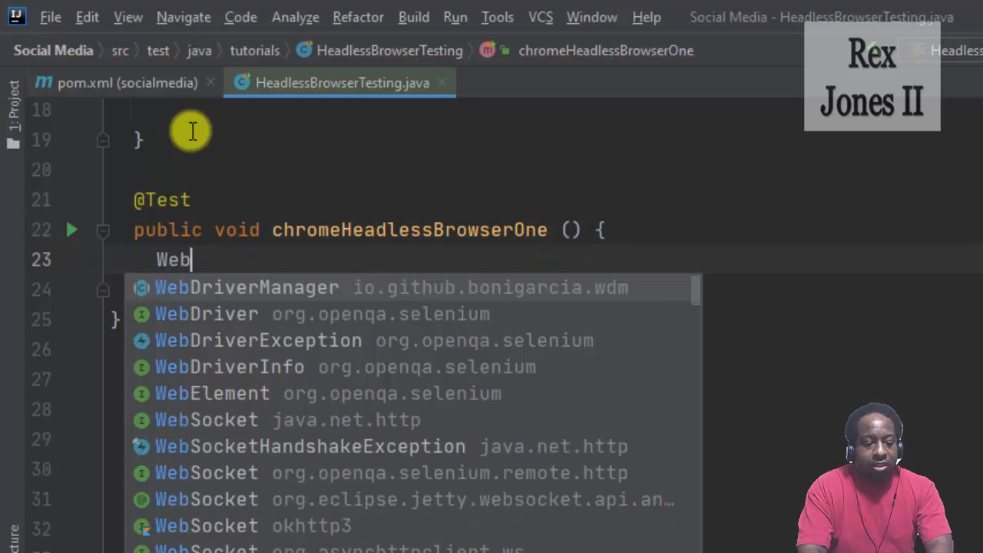
text(DriverManager)
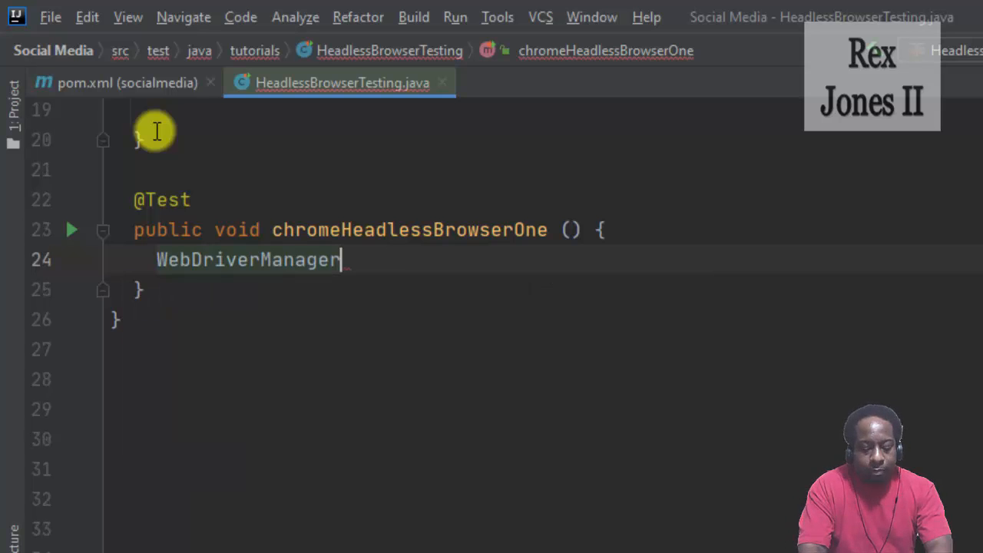
text(.chromedriver())
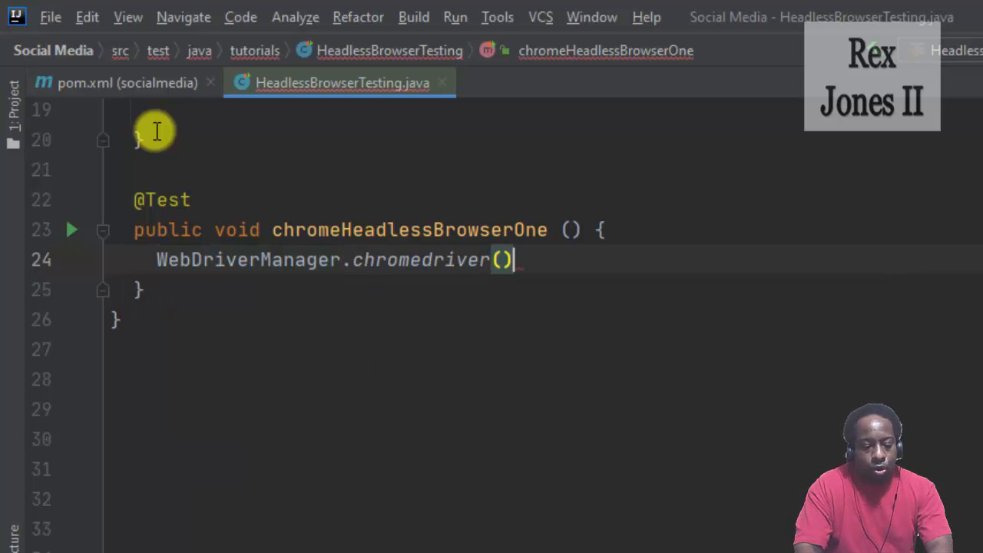
text(.setup();)
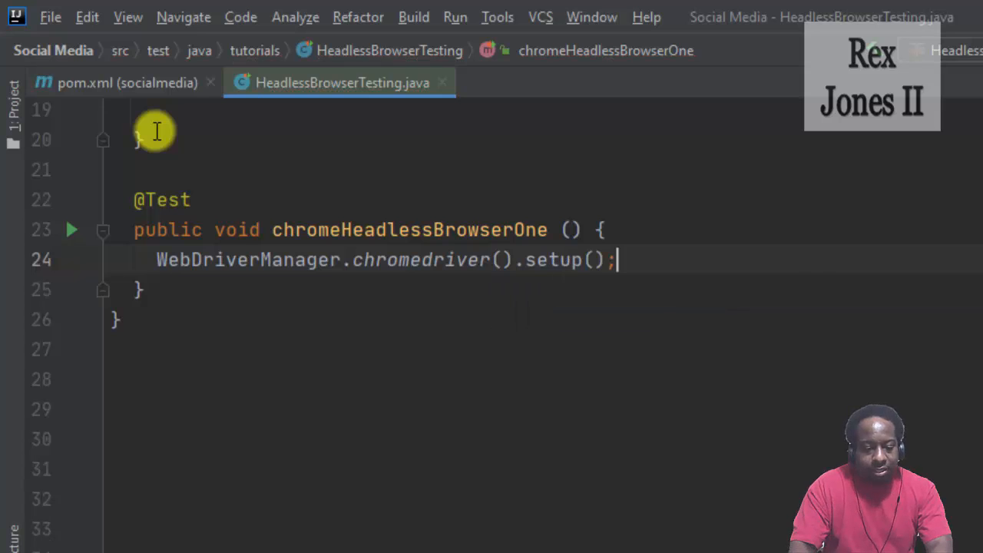
Step: Create new ChromeOptions and call options.setHeadless(true)
text(ChromeOptions options)
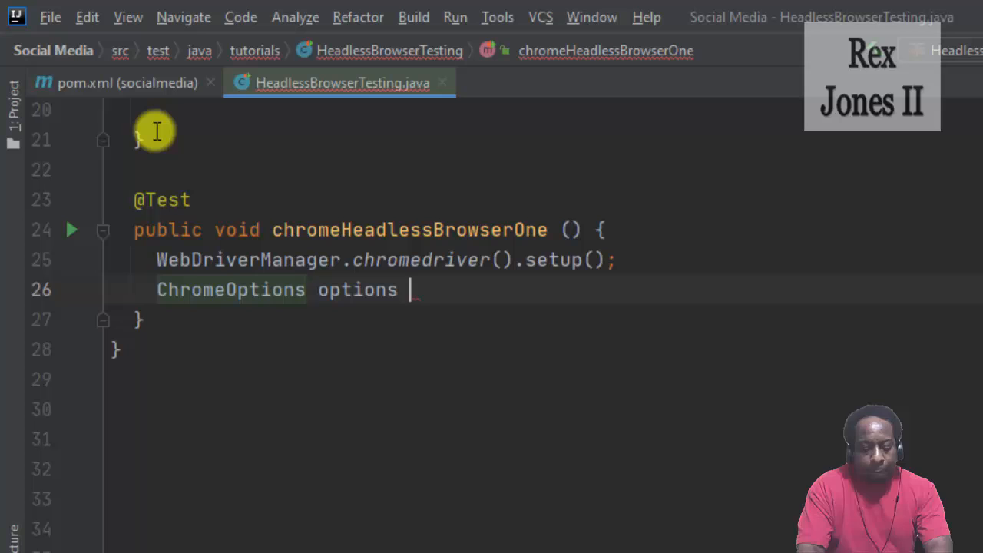
text(= new)
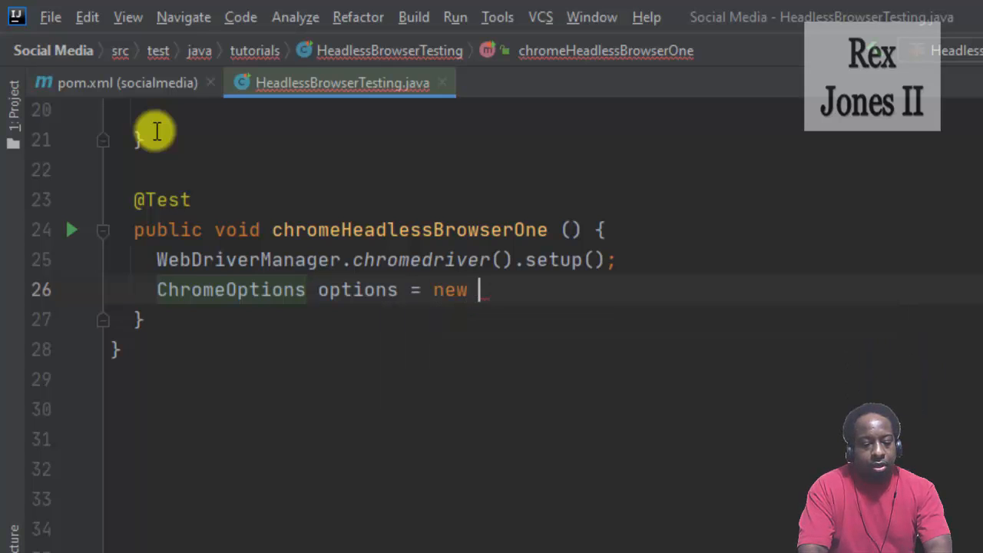
text(ChromeOptions();)
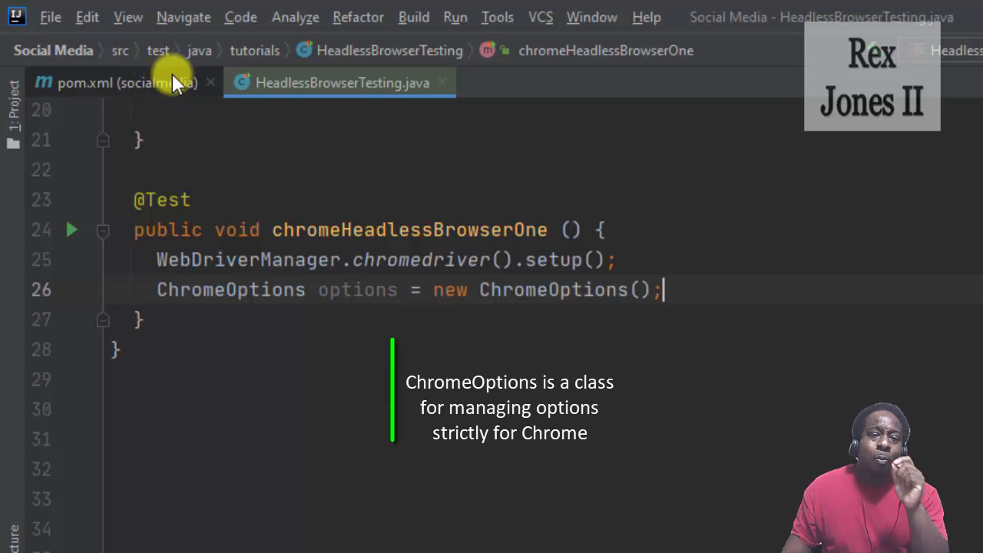
mouse_move(146, 83)
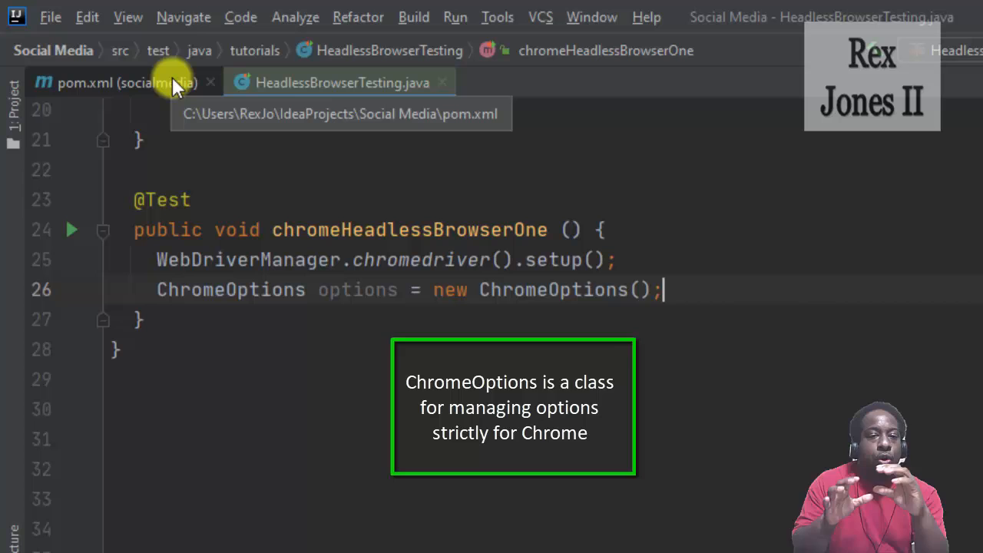
key(enter)
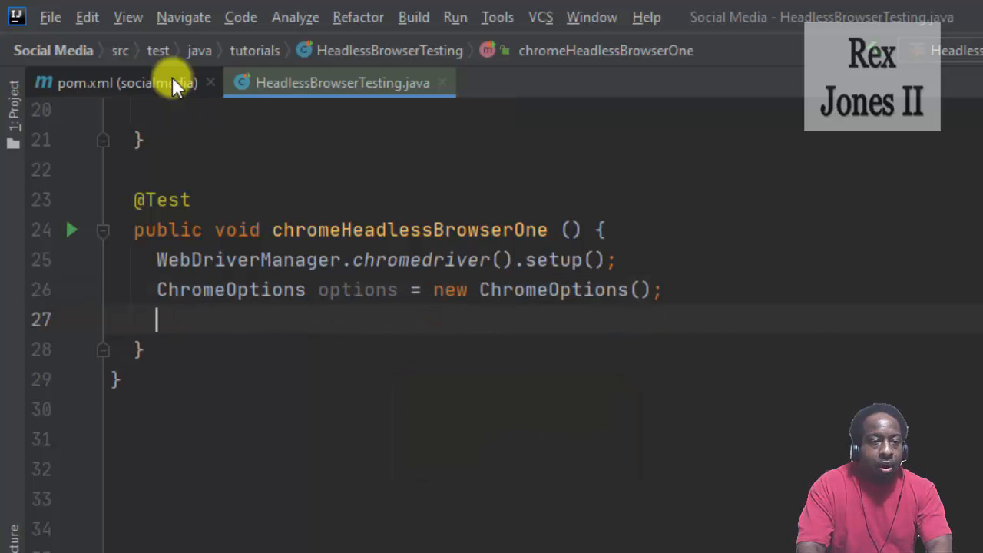
text(options.)
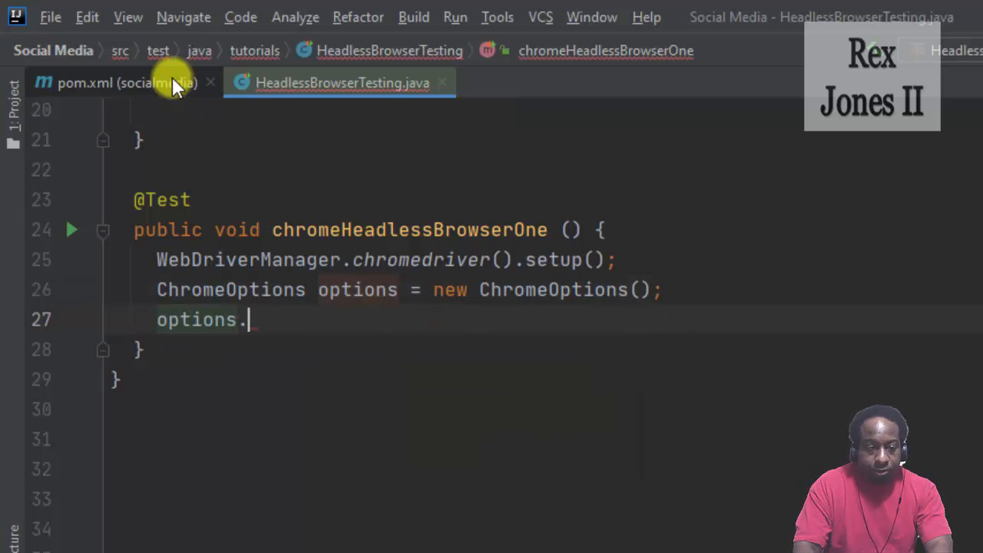
text(se)
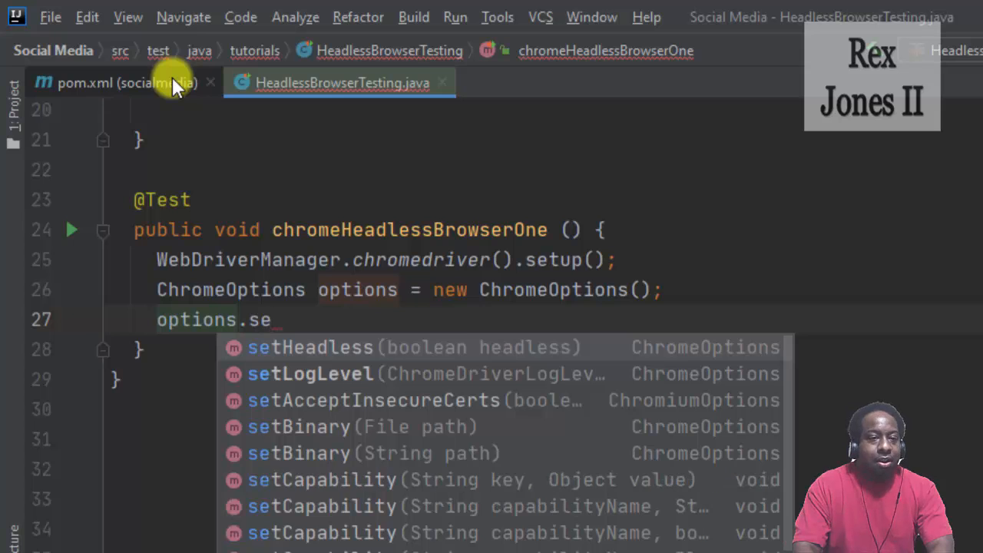
click(311, 347)
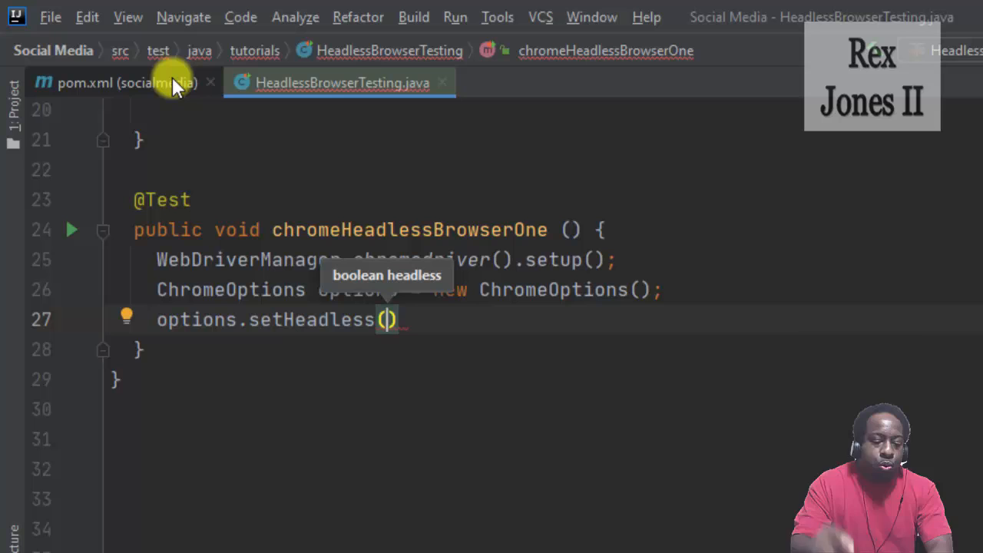
text(true)
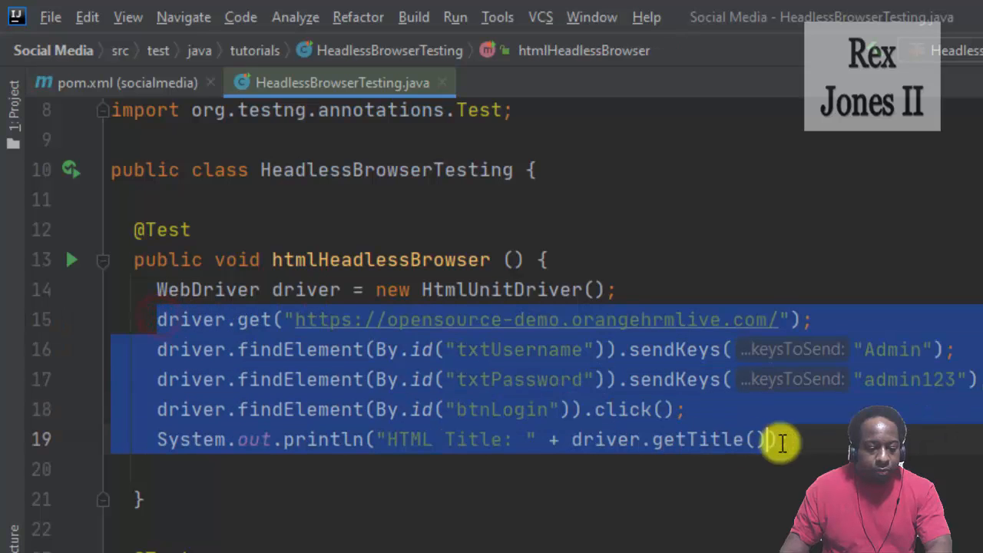
Step: Add WebDriver driver = new ChromeDriver(options) to chromeHeadlessBrowserOne
scroll(down, 3)
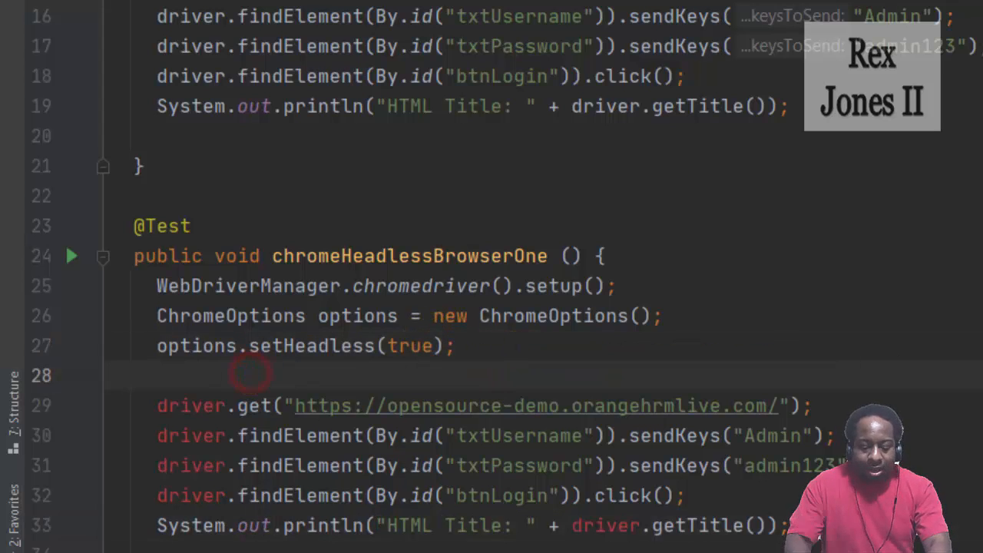
text(We)
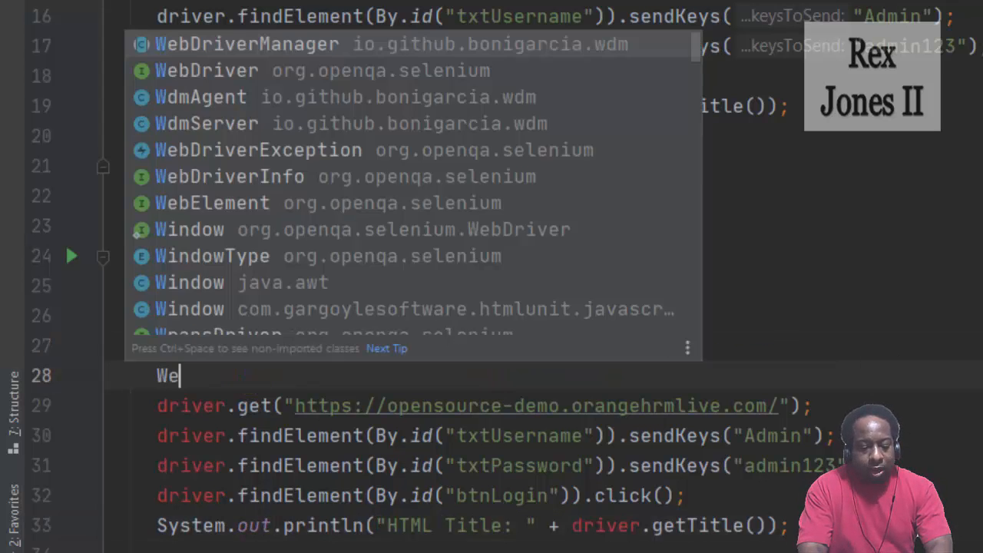
text(bDriver)
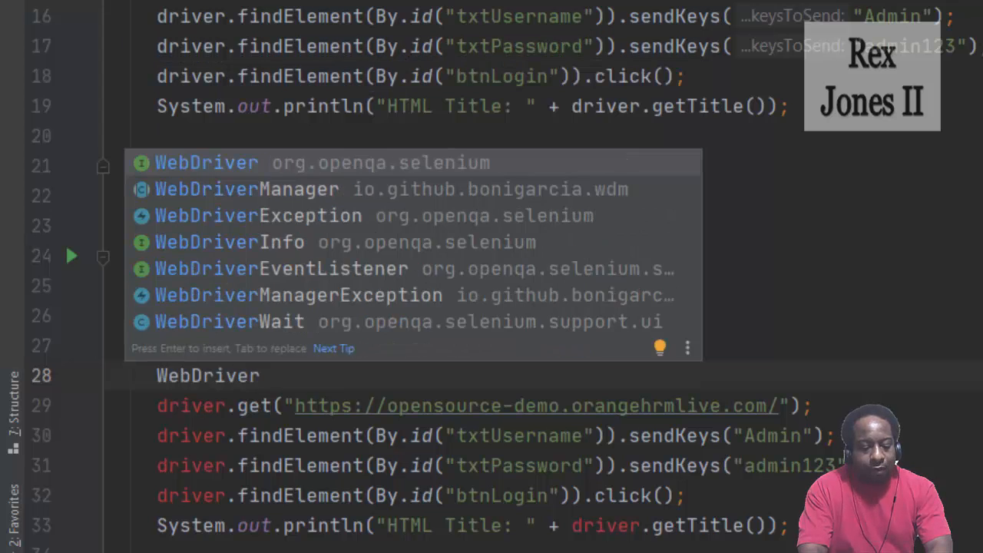
text(driver)
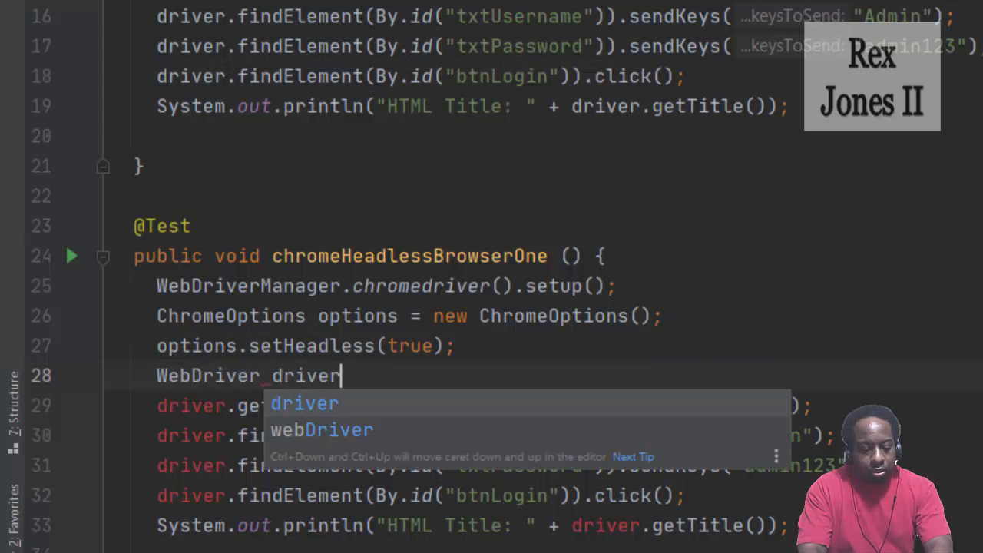
text(= new ChromeDriver(options);)
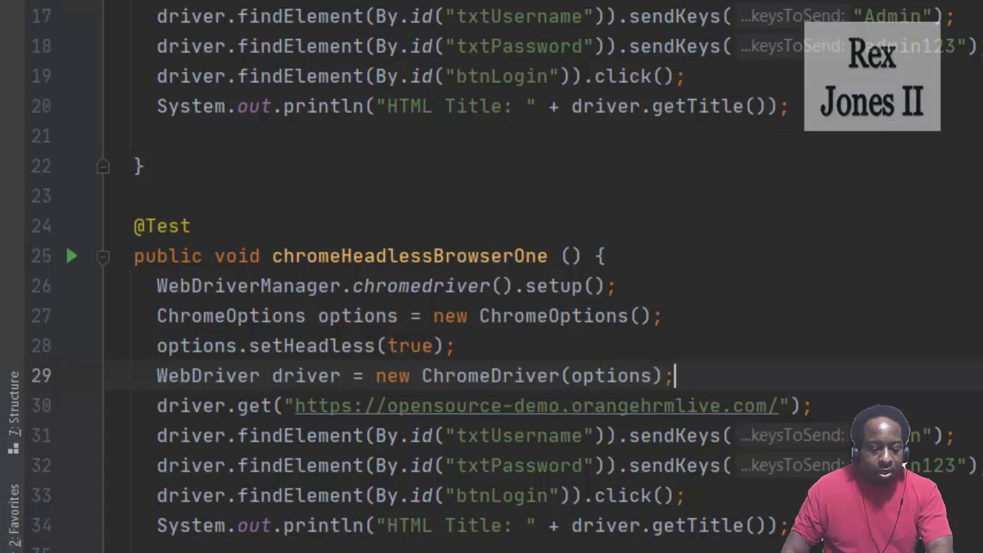
double_click(357, 224)
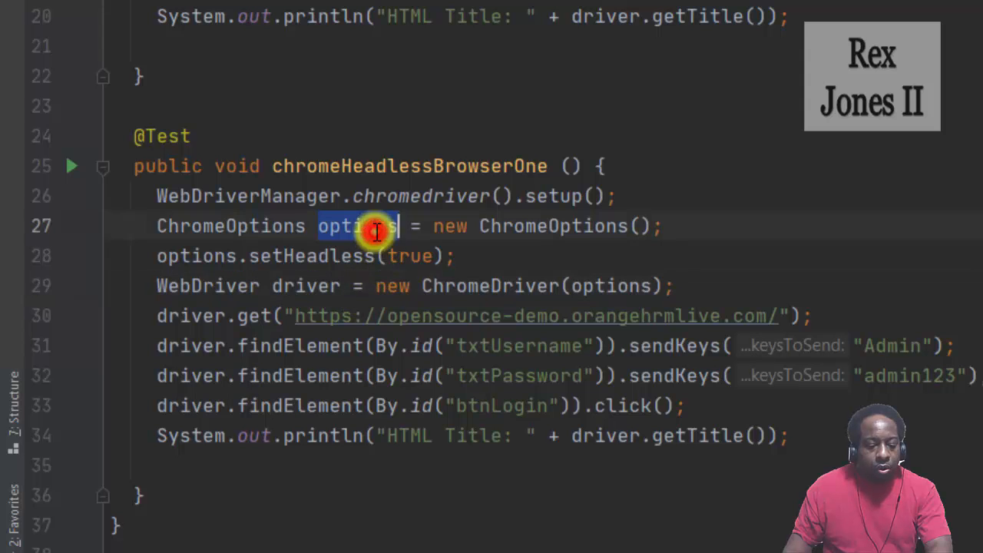
click(674, 286)
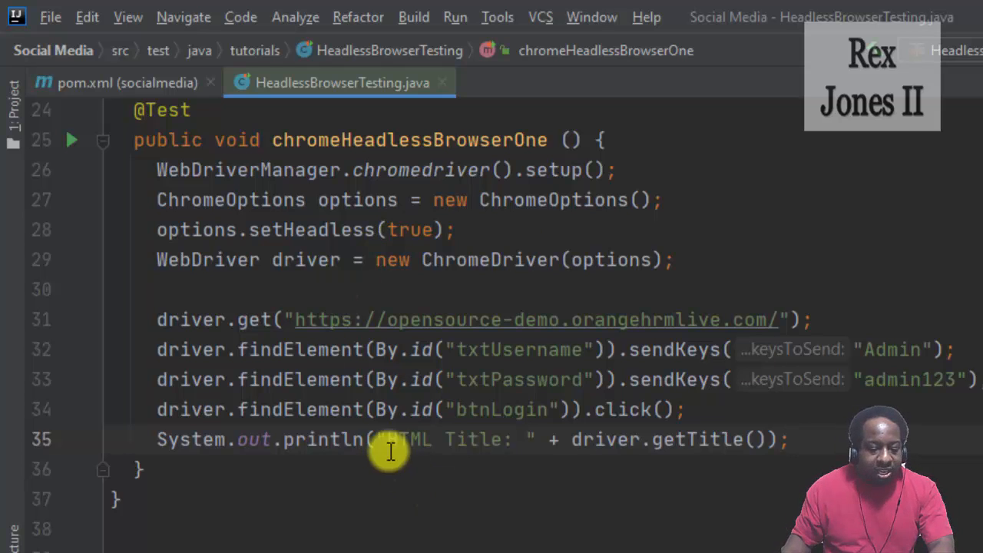
Step: Change the println label from 'HTML Title:' to 'Chrome Title 1:'
double_click(408, 439)
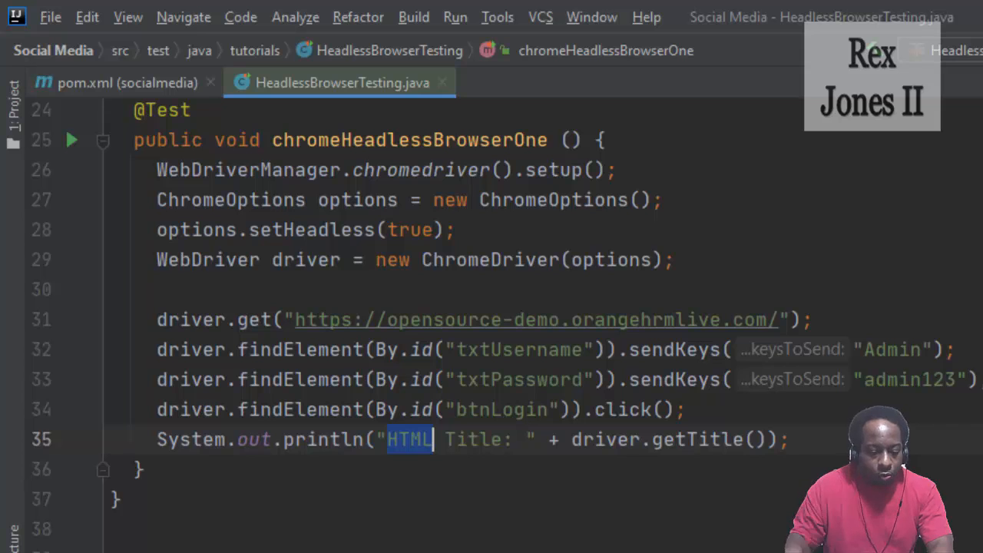
text(Chrome)
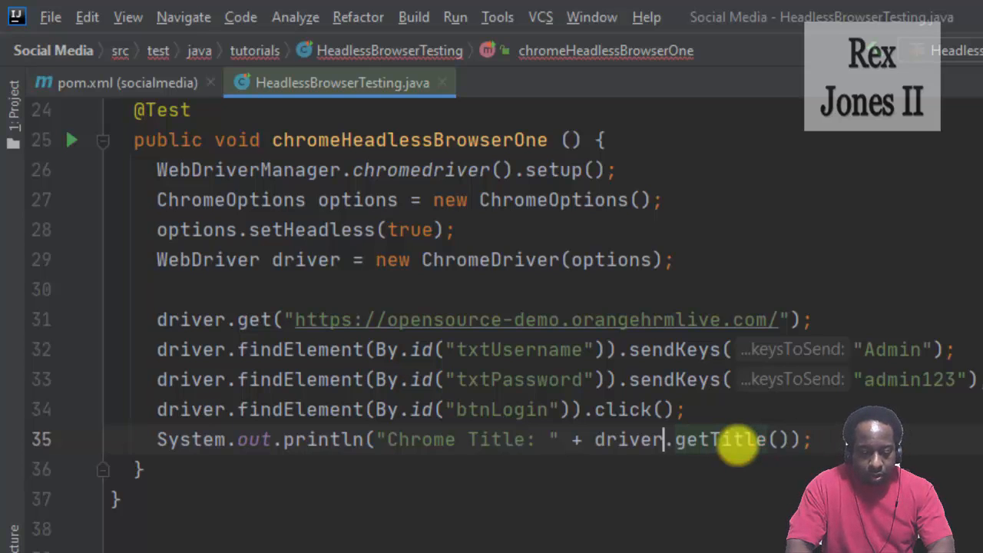
text(1)
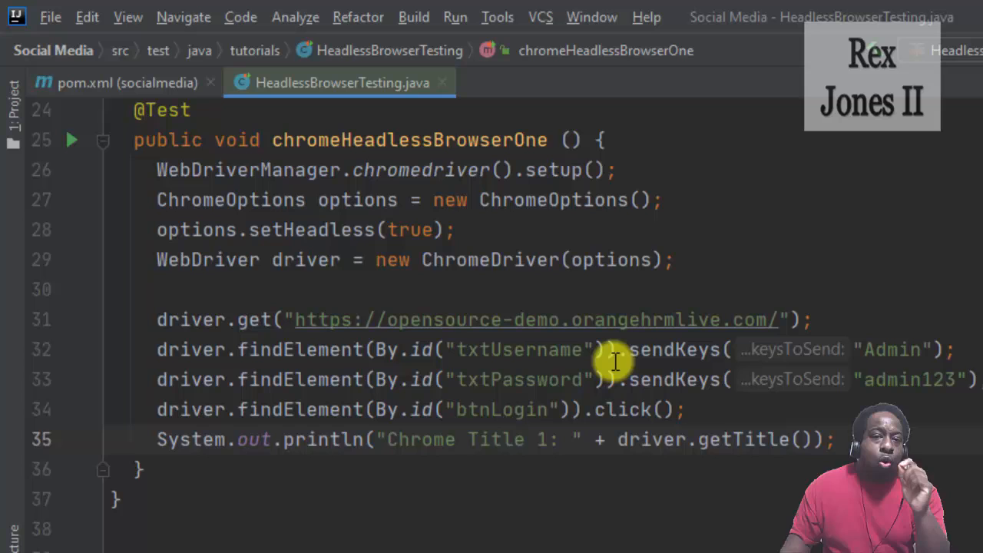
double_click(310, 230)
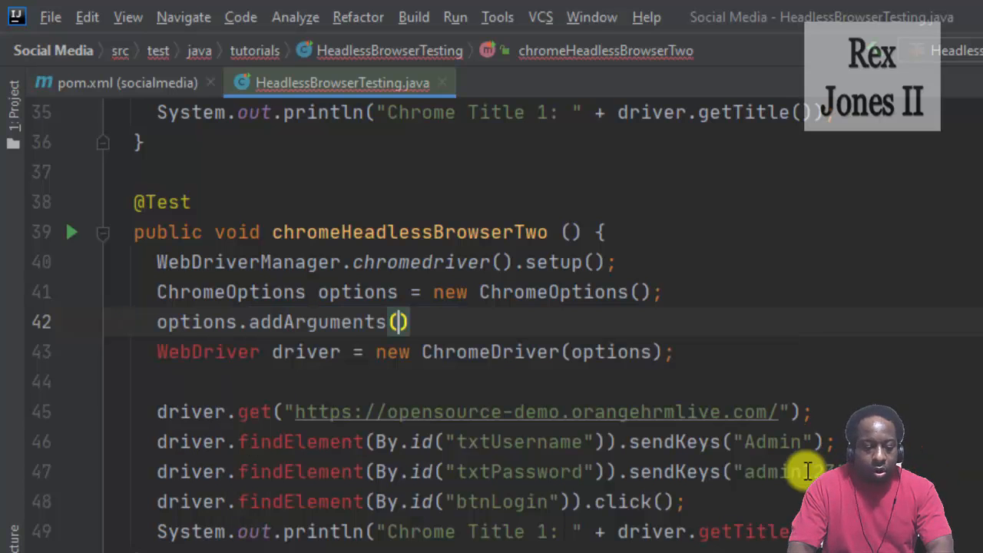
Step: Give chromeHeadlessBrowserTwo's ChromeOptions the "--headless" argument via options.addArguments
text("")
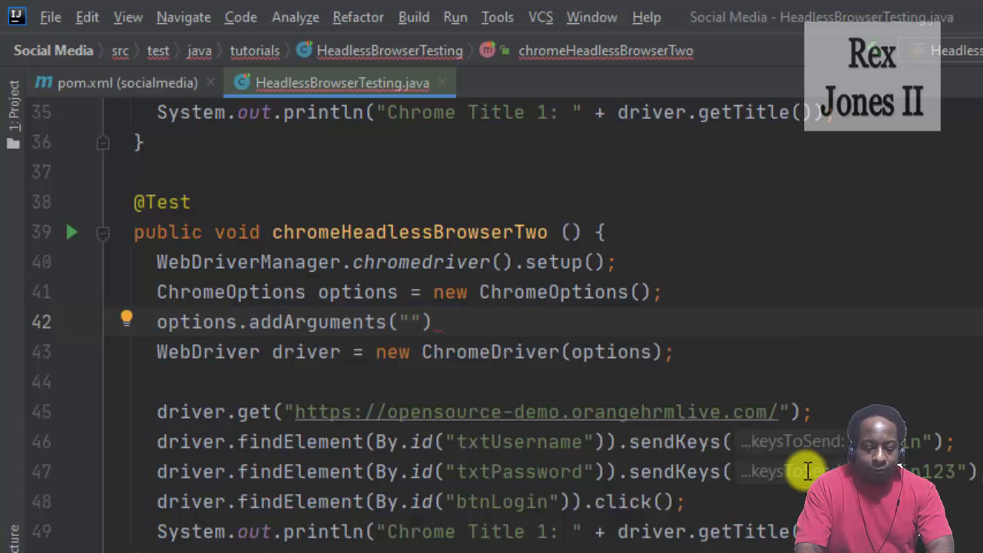
text(--h)
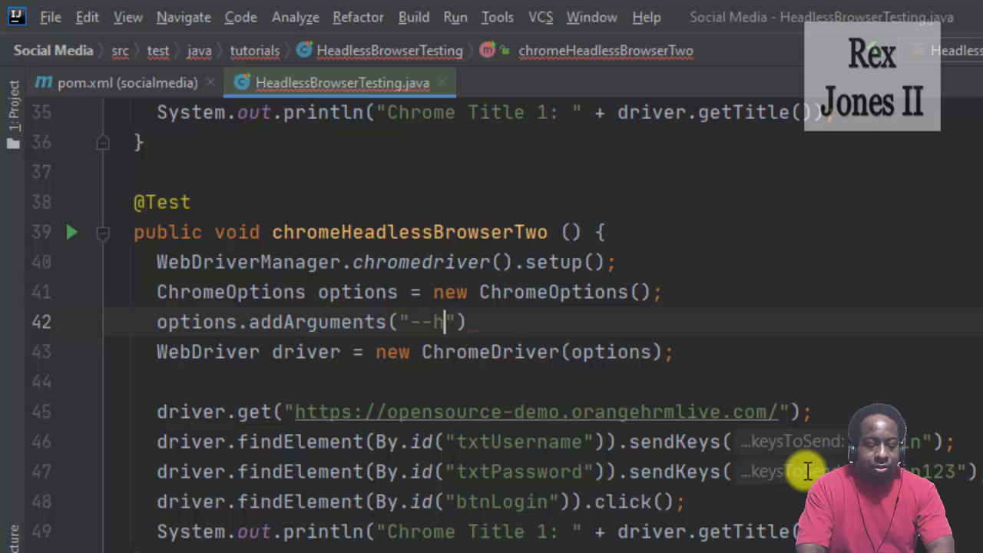
text(eadless)
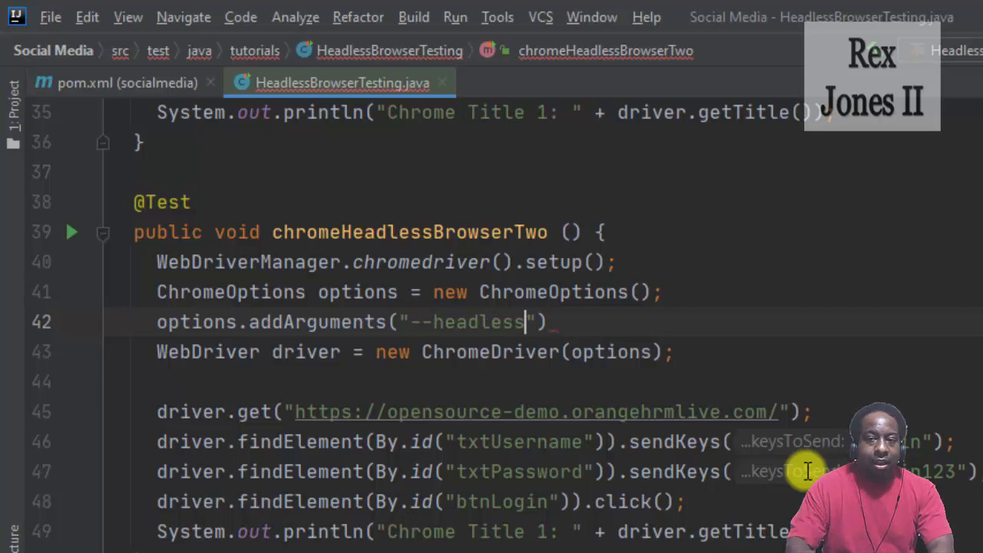
double_click(476, 321)
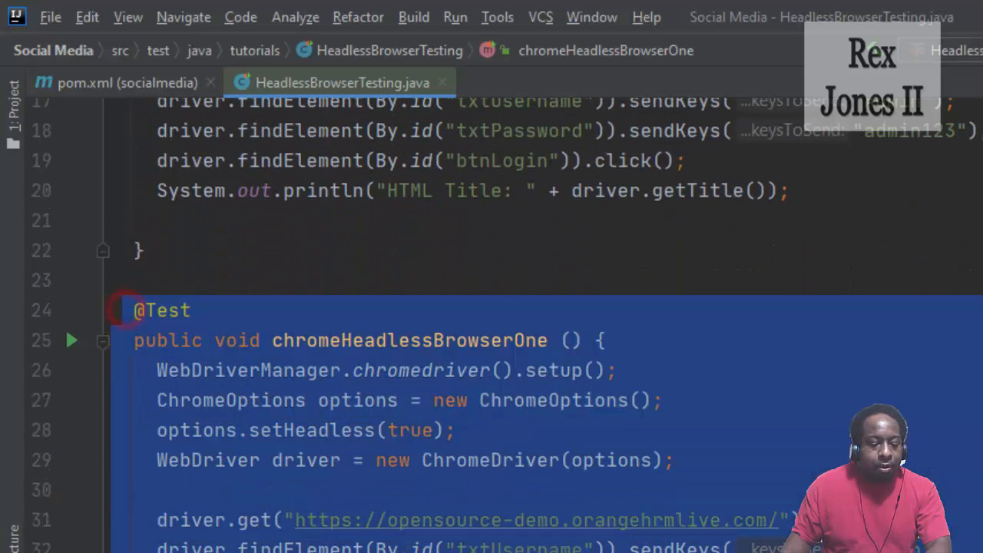
Step: Replace ChromeOptions with FirefoxOptions in the pasted firefoxHeadlessBrowserOne test
scroll(down, 3)
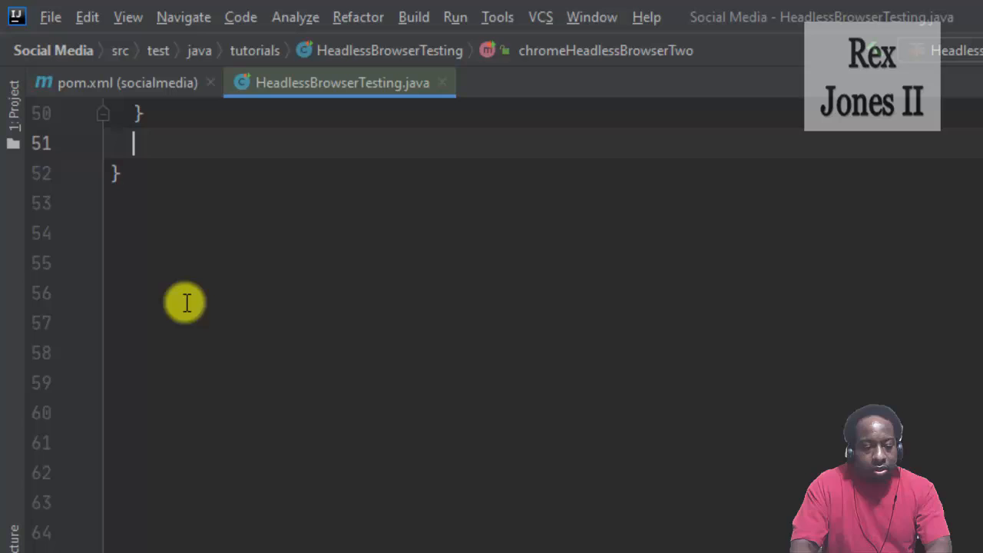
scroll(down, 3)
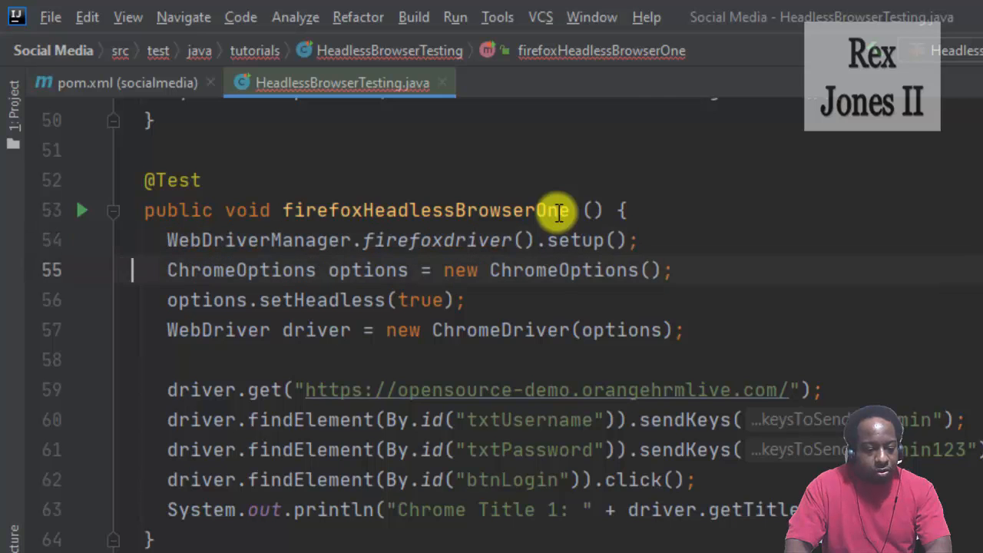
double_click(236, 270)
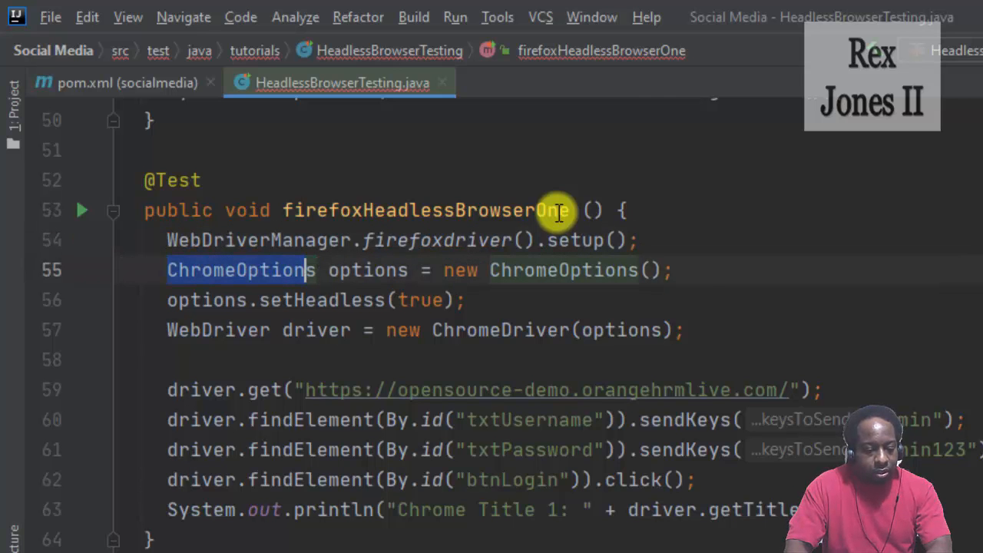
text(FirefoxOptions)
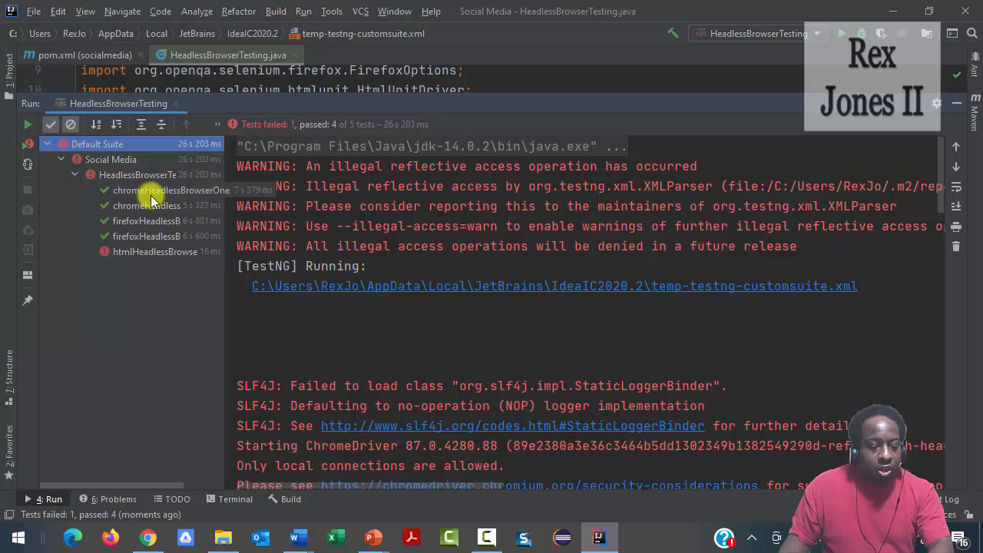
Step: Review the Chrome and Firefox tests' console output printing OrangeHRM titles
click(175, 191)
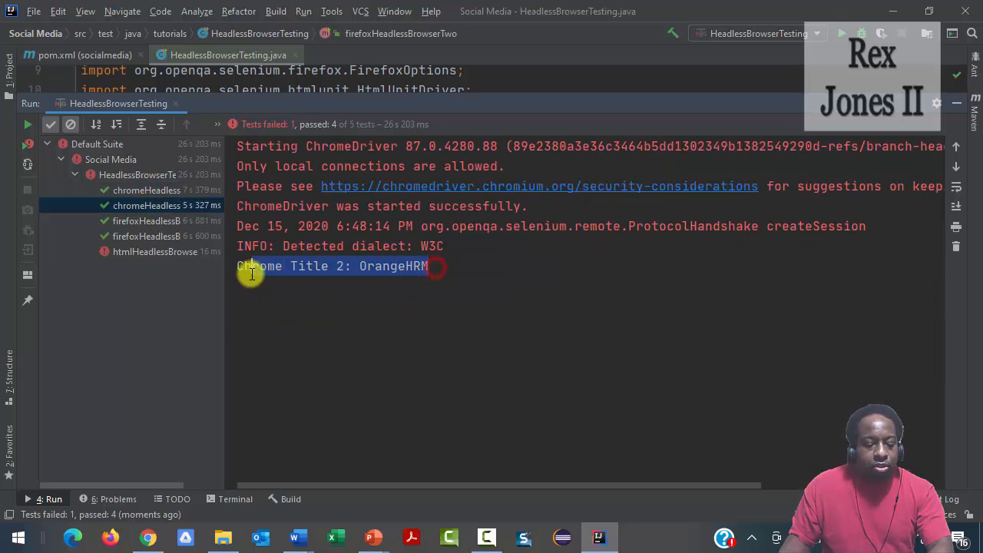
click(146, 221)
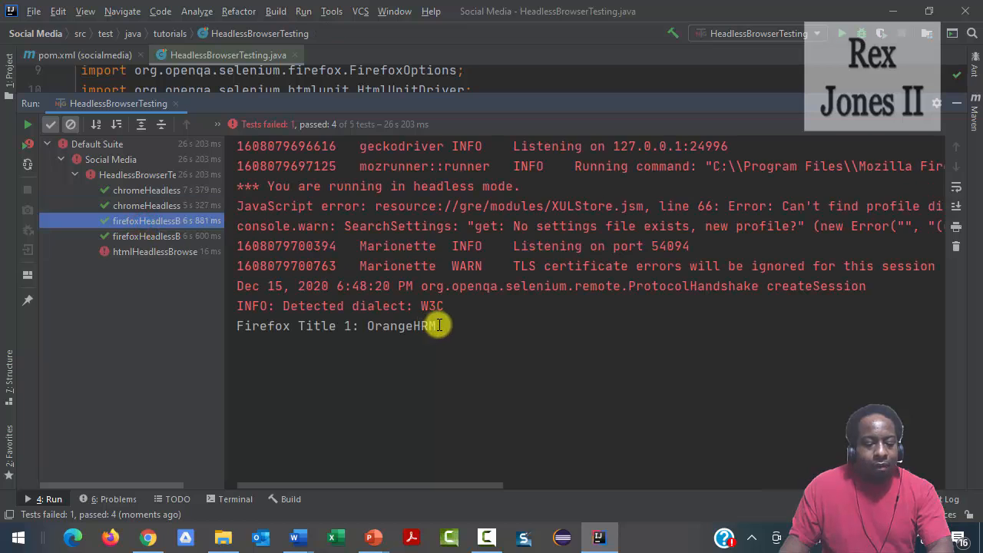
click(146, 237)
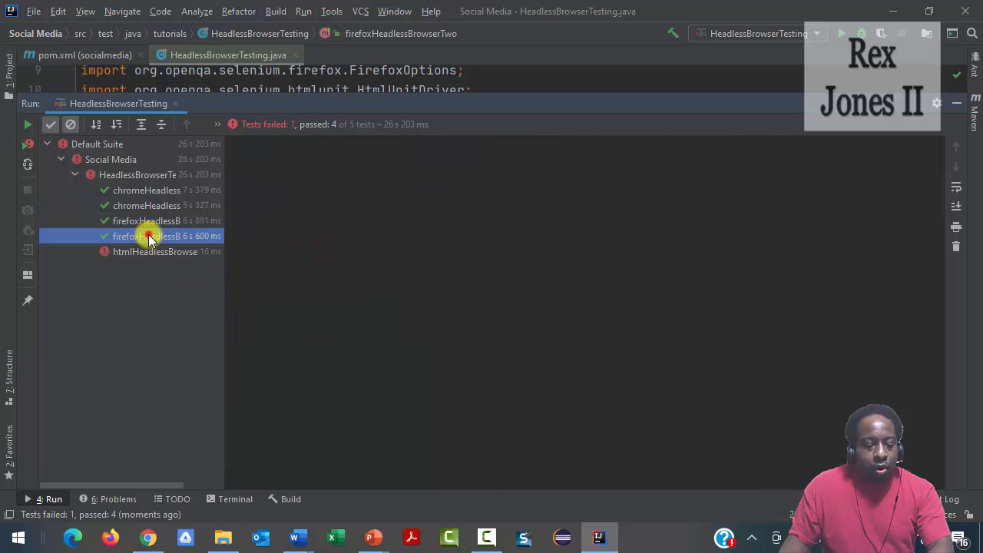
click(146, 237)
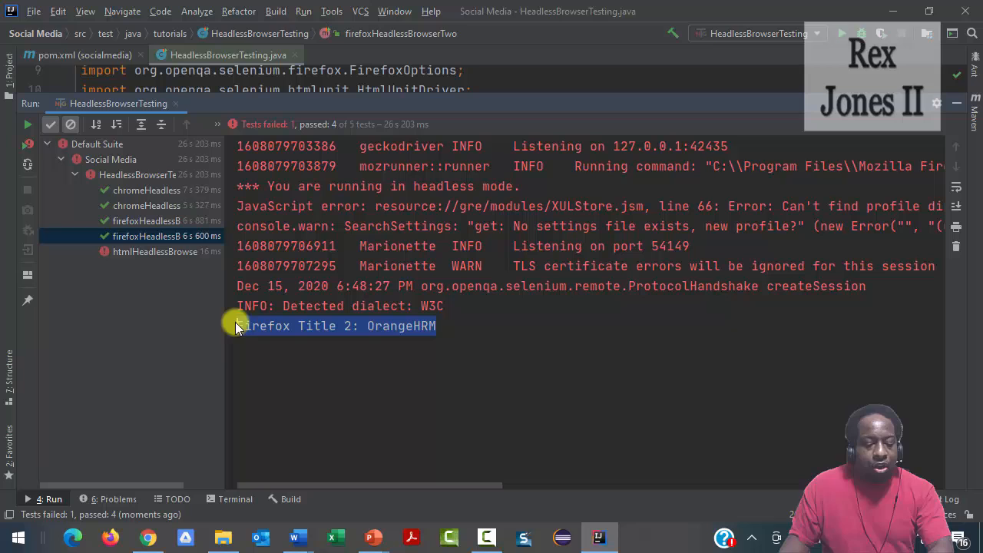
Step: Inspect the failed htmlHeadlessBrowser test's NoClassDefFoundError SessionNotFoundException stack trace
click(154, 252)
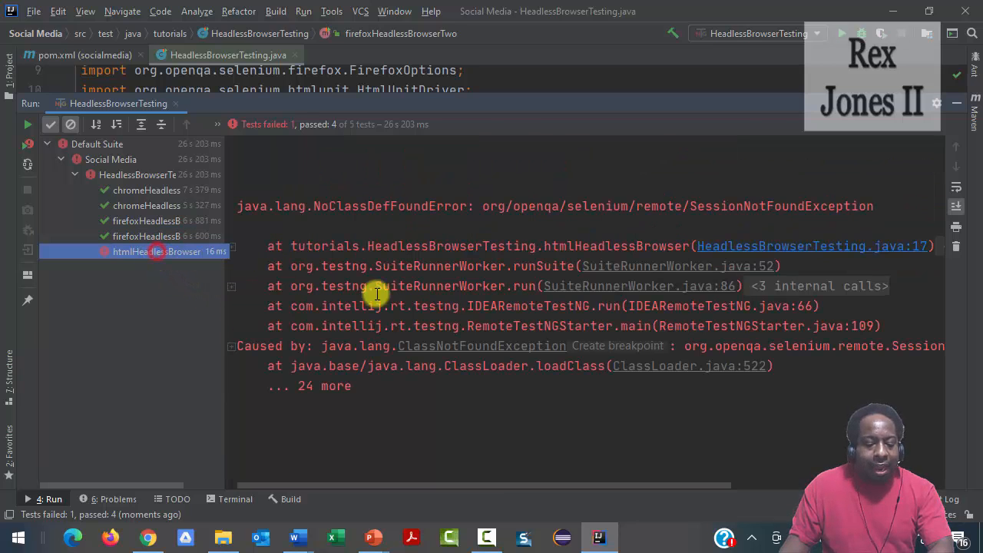
double_click(768, 205)
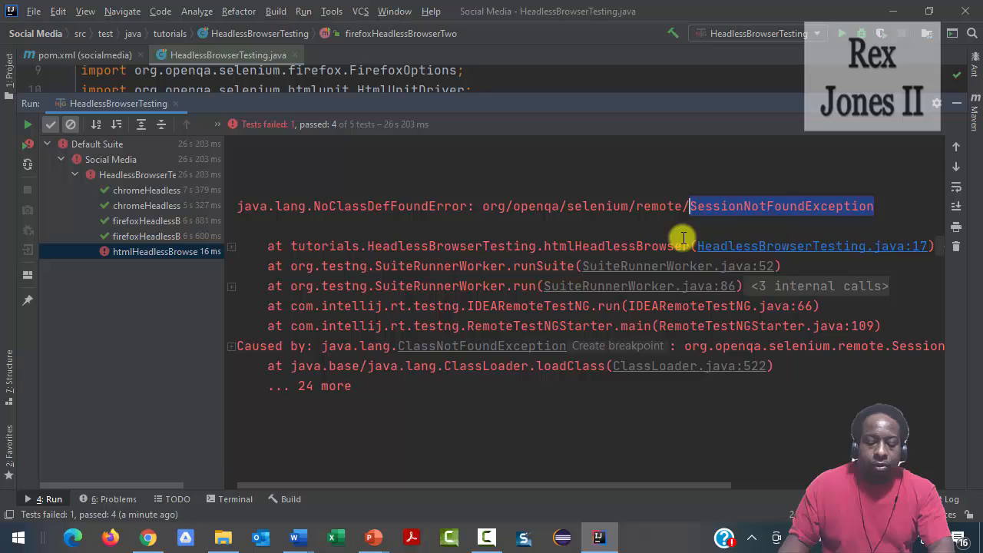
mouse_move(632, 225)
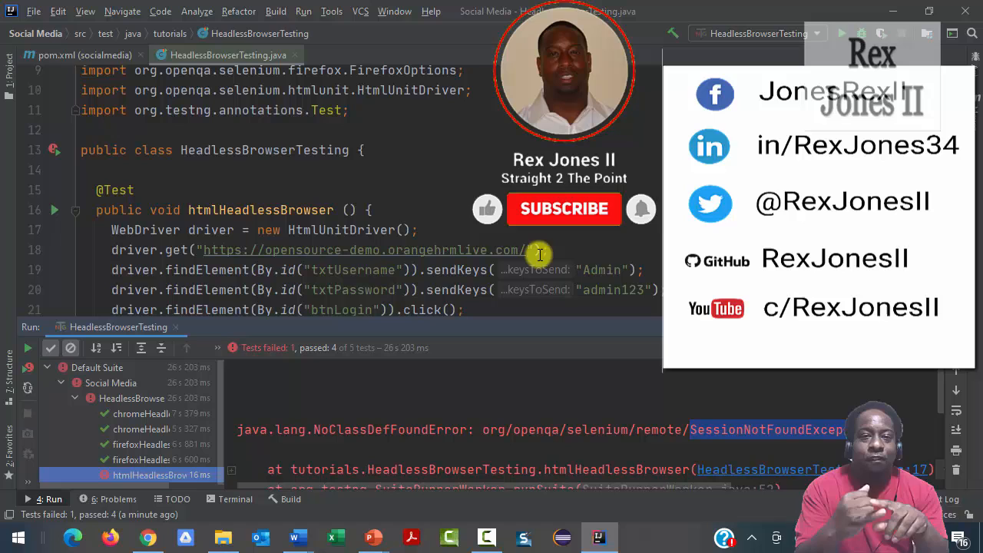
click(563, 209)
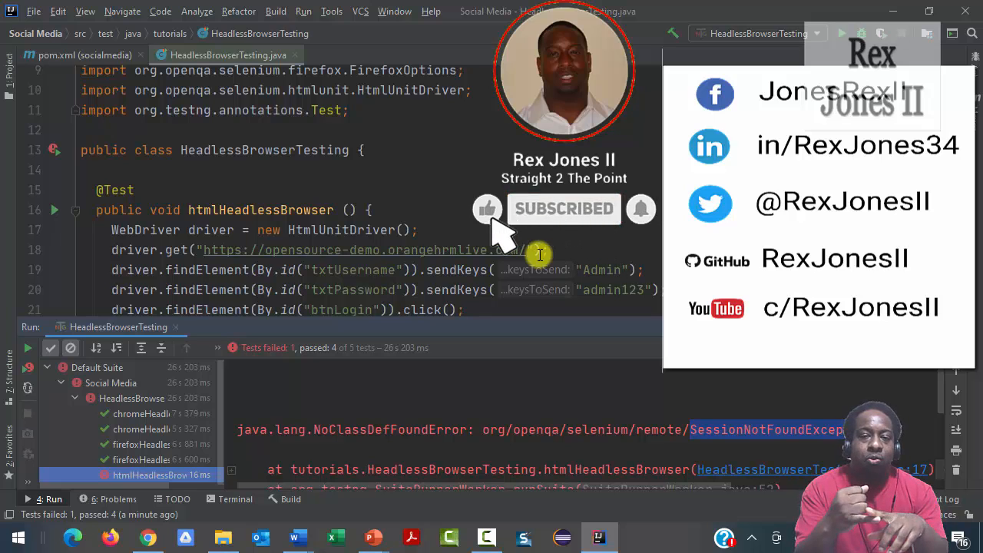
mouse_move(642, 209)
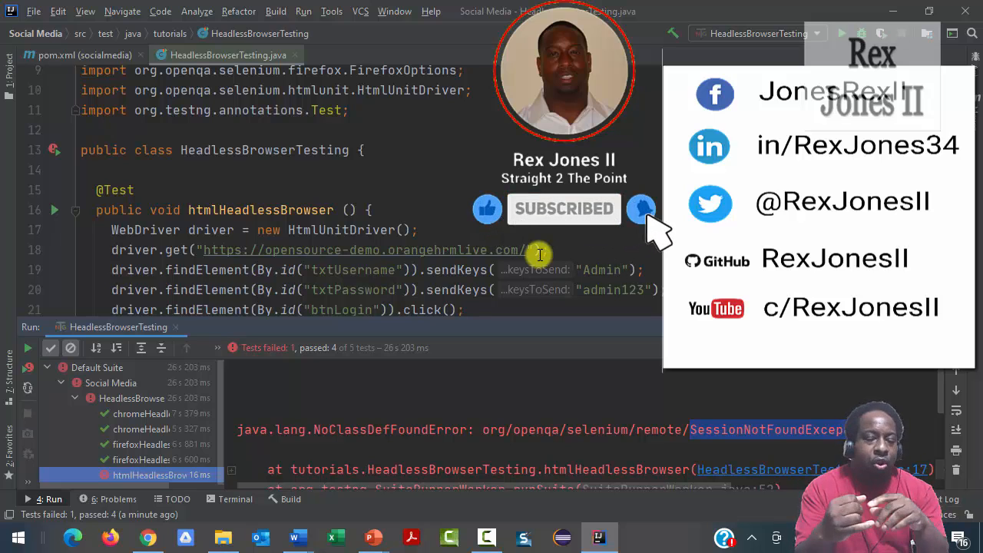